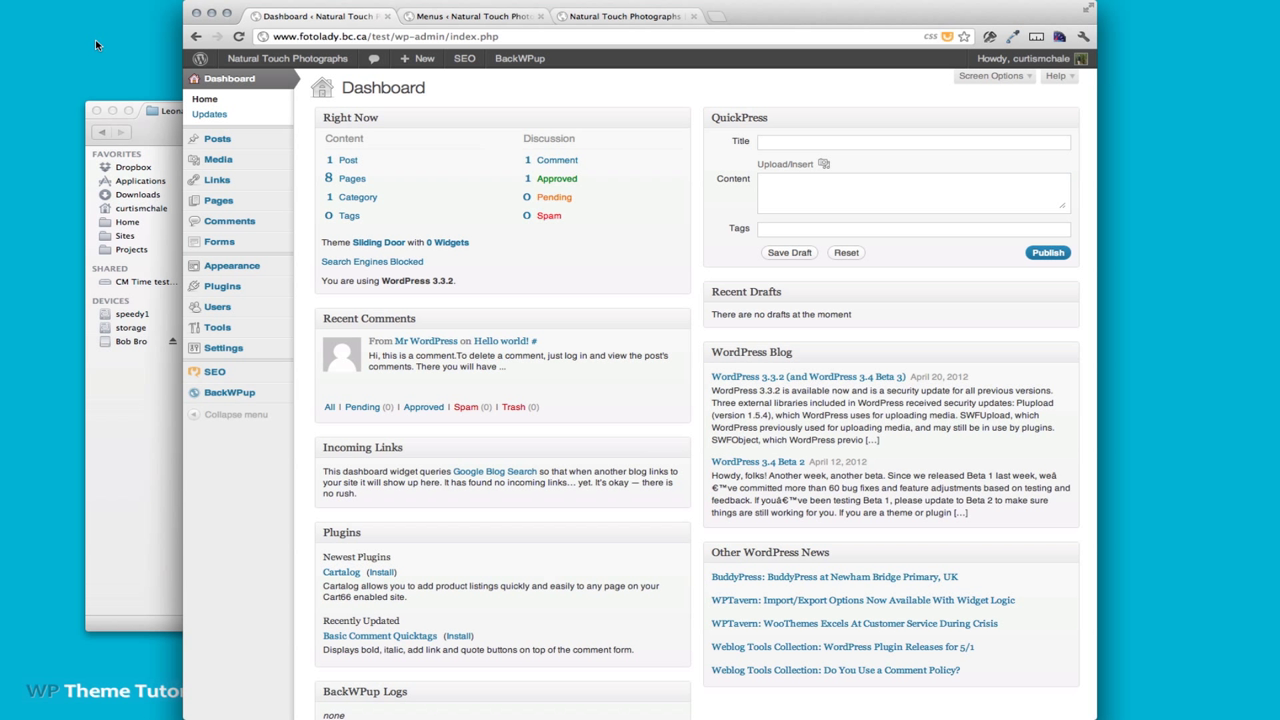
Open the Blog page from Pages > All Pages in the WordPress page editor
left_click(218, 200)
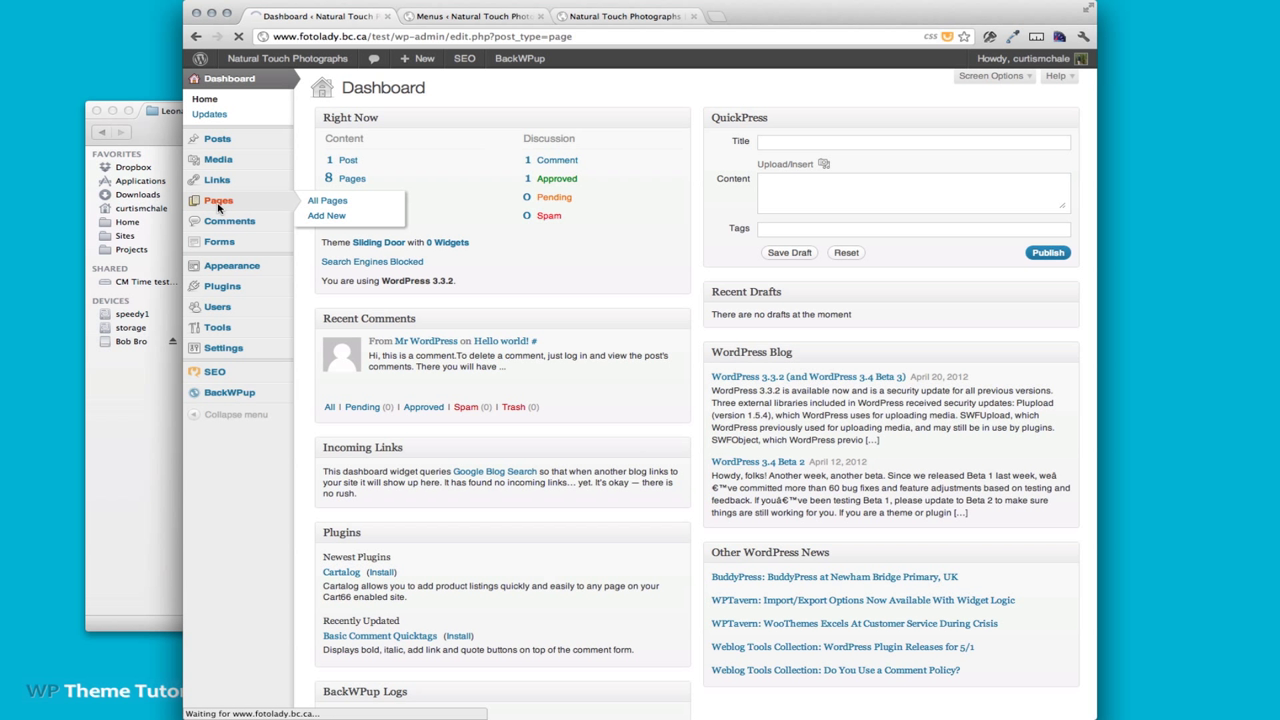
left_click(326, 200)
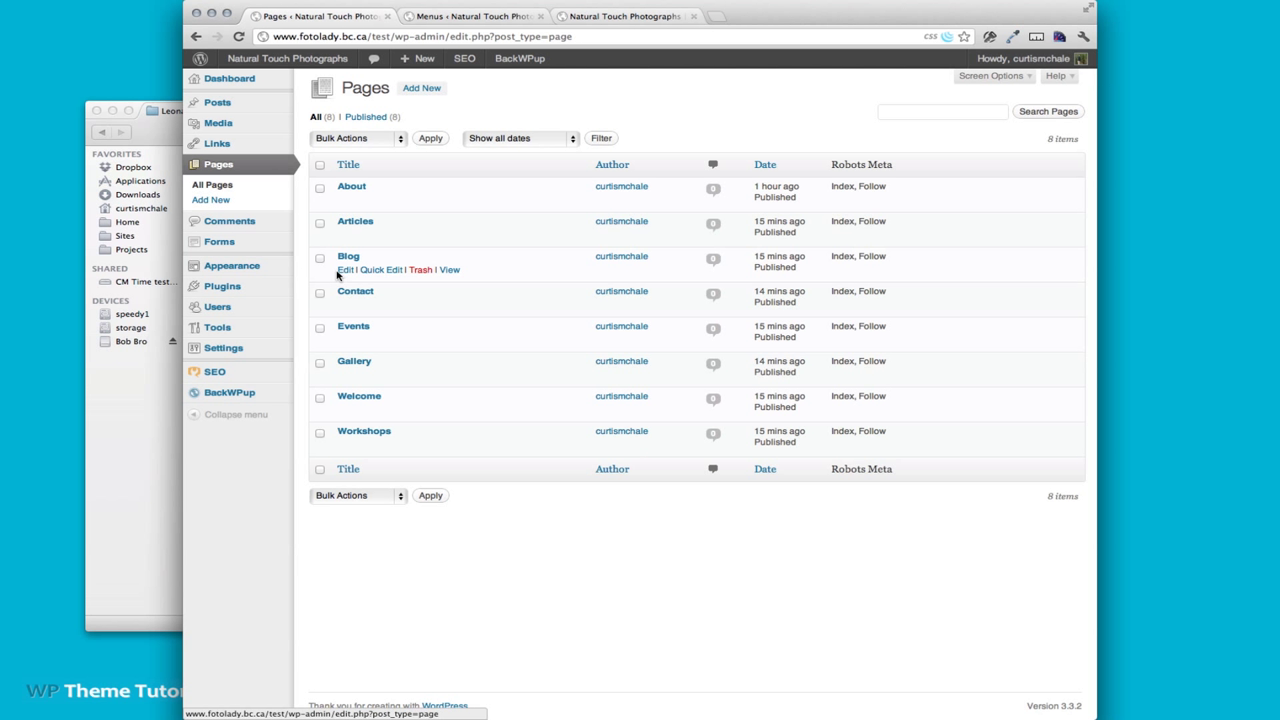
left_click(344, 270)
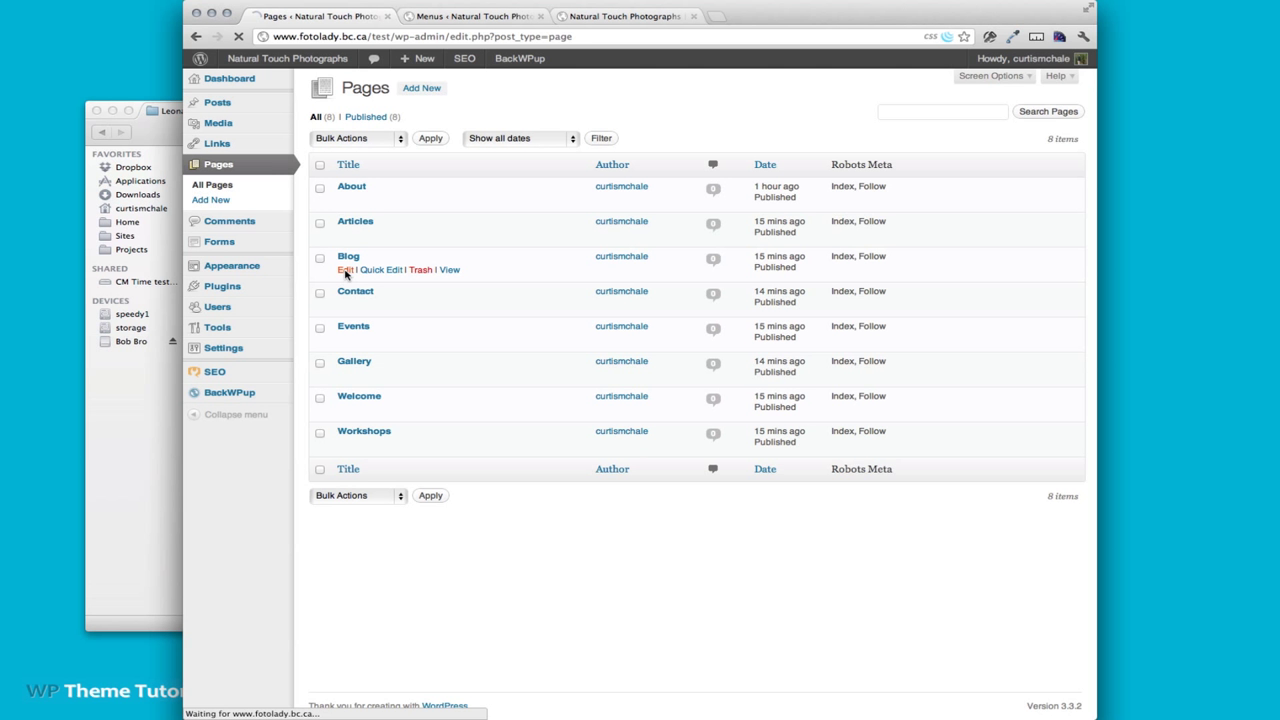
left_click(348, 256)
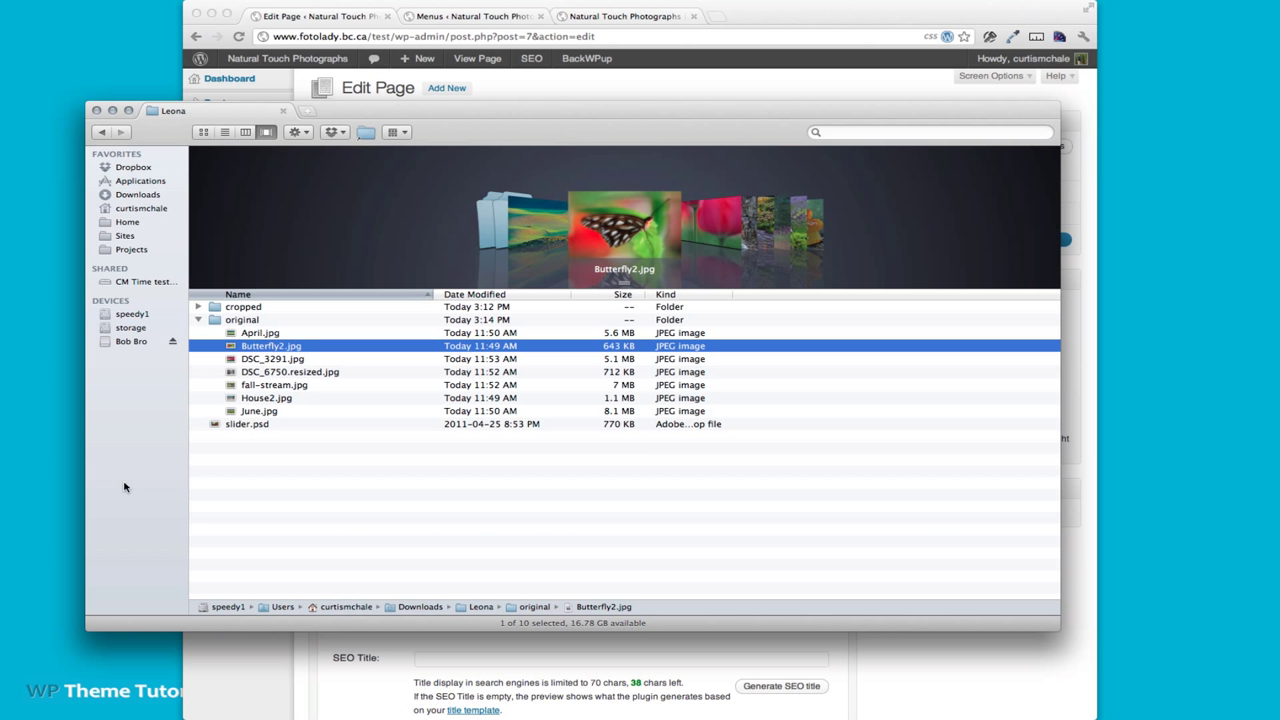
Open slider.psd from the Leona folder in Photoshop
left_click(247, 423)
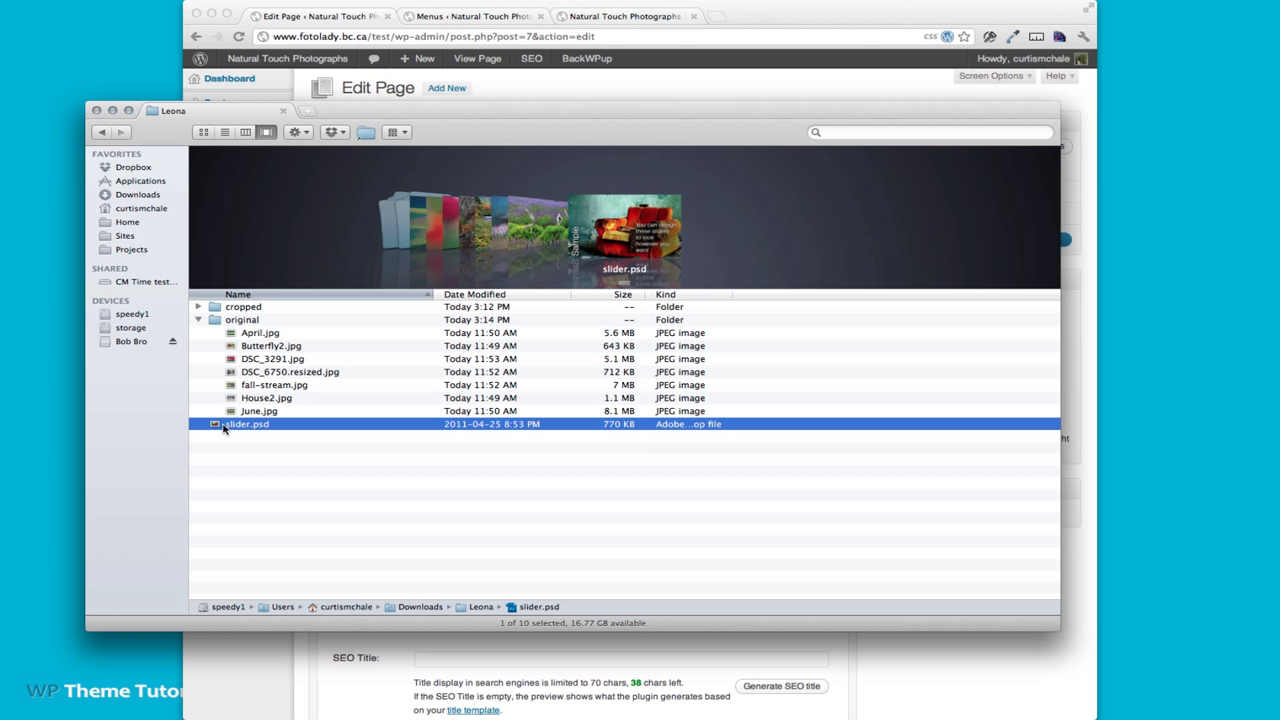
mouse_move(238, 430)
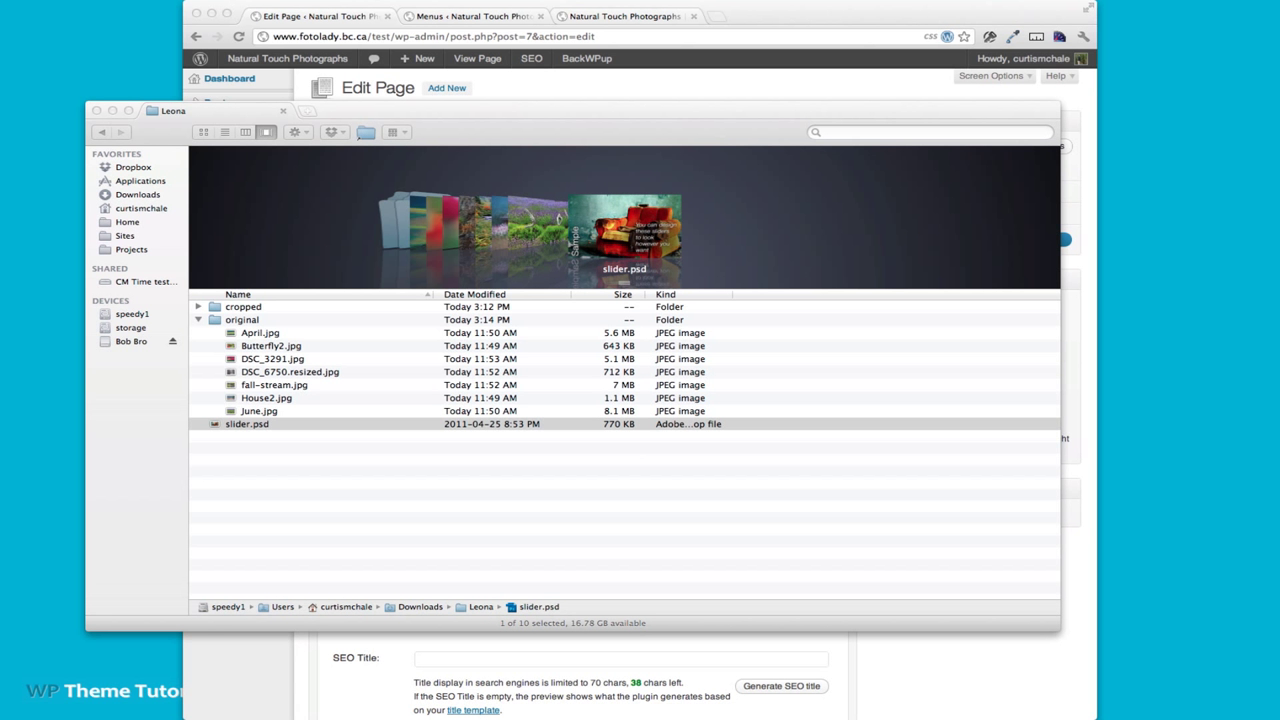
double_click(247, 424)
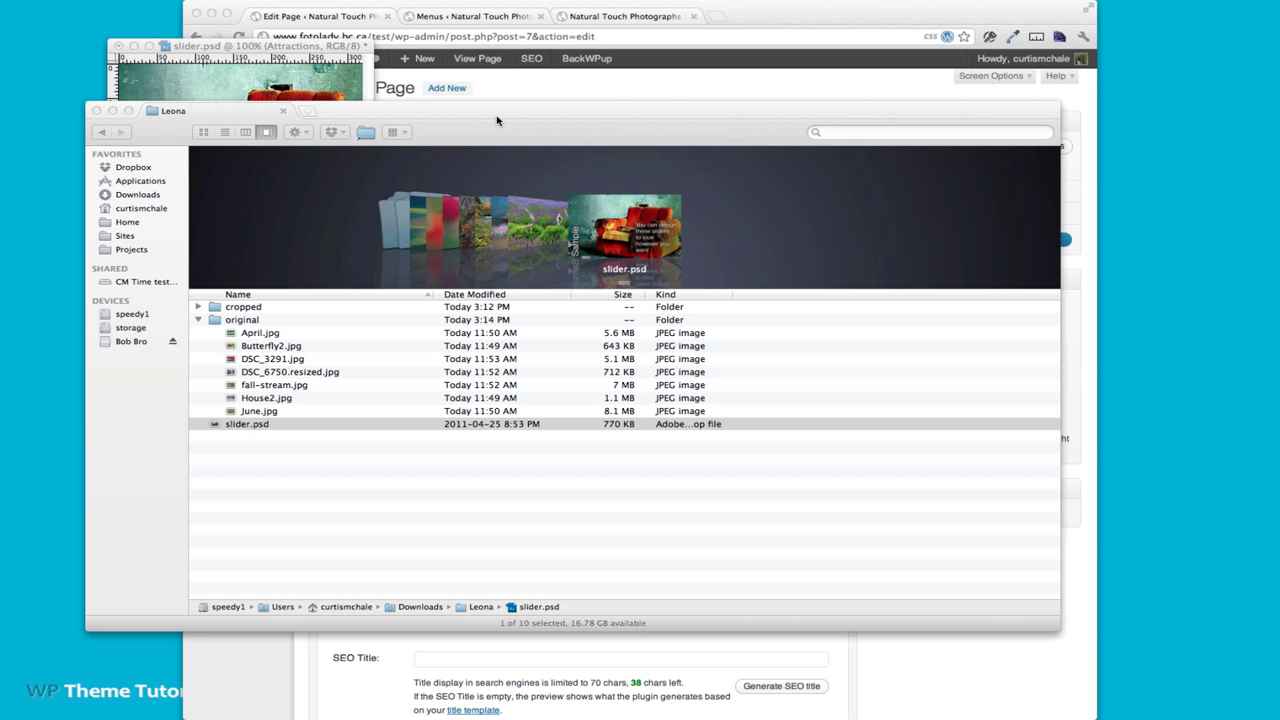
left_click(247, 423)
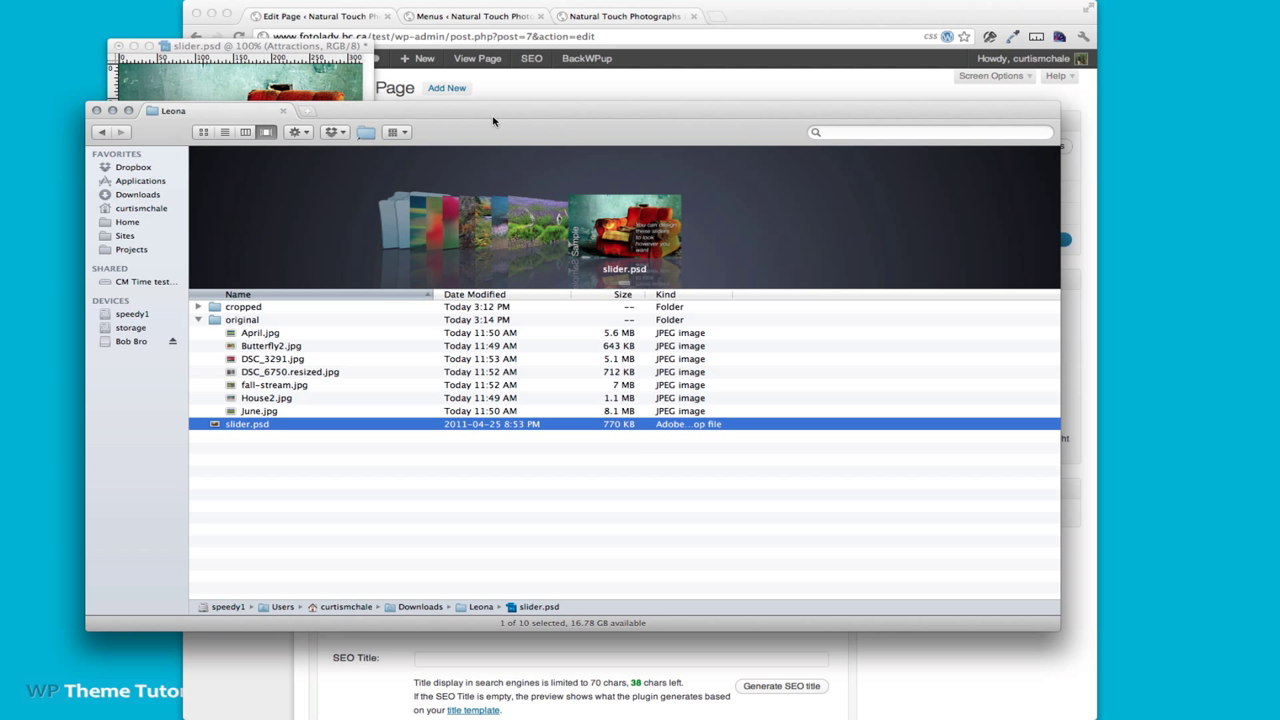
Open Butterfly2.jpg in Adobe Photoshop CS5 using Open With
left_click(270, 345)
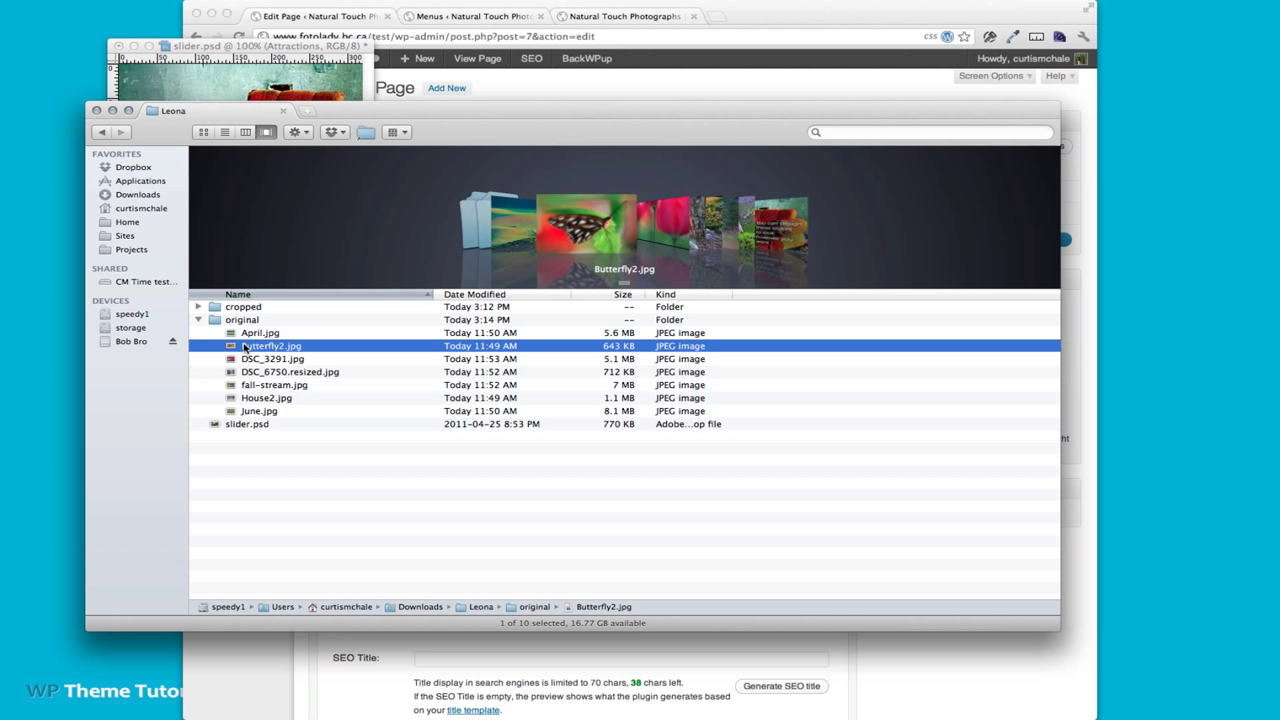
right_click(270, 345)
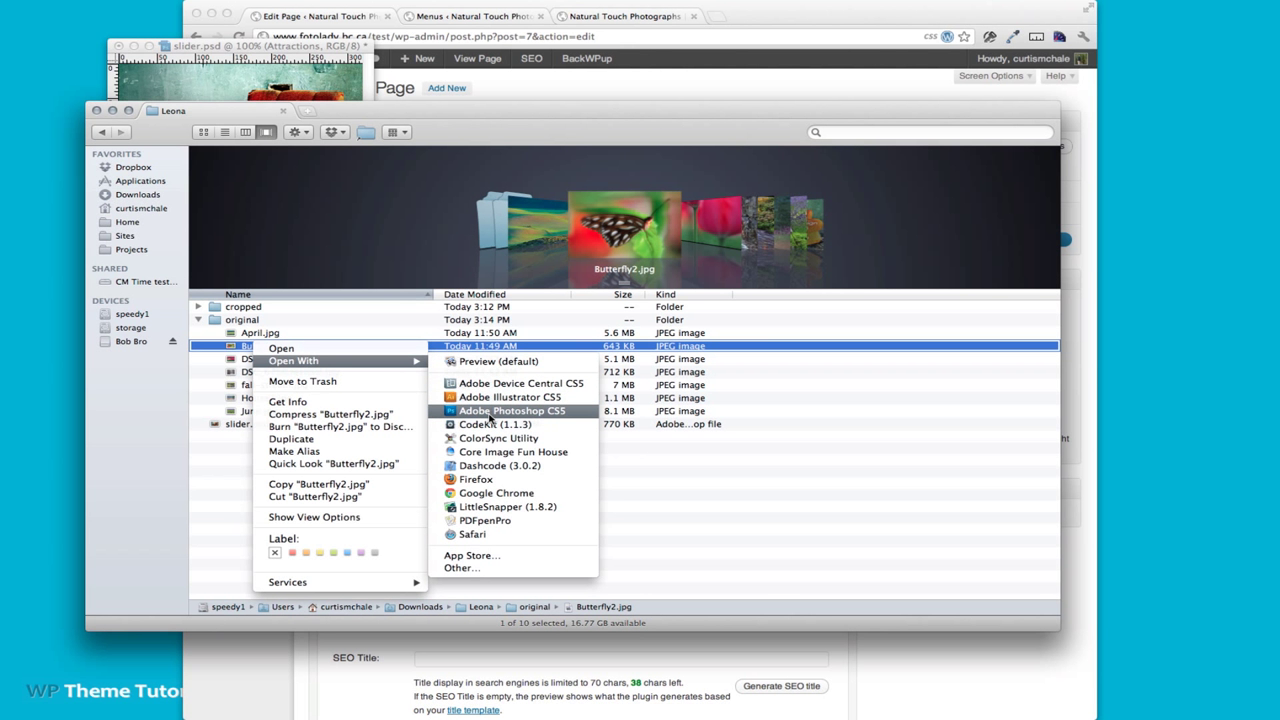
left_click(512, 410)
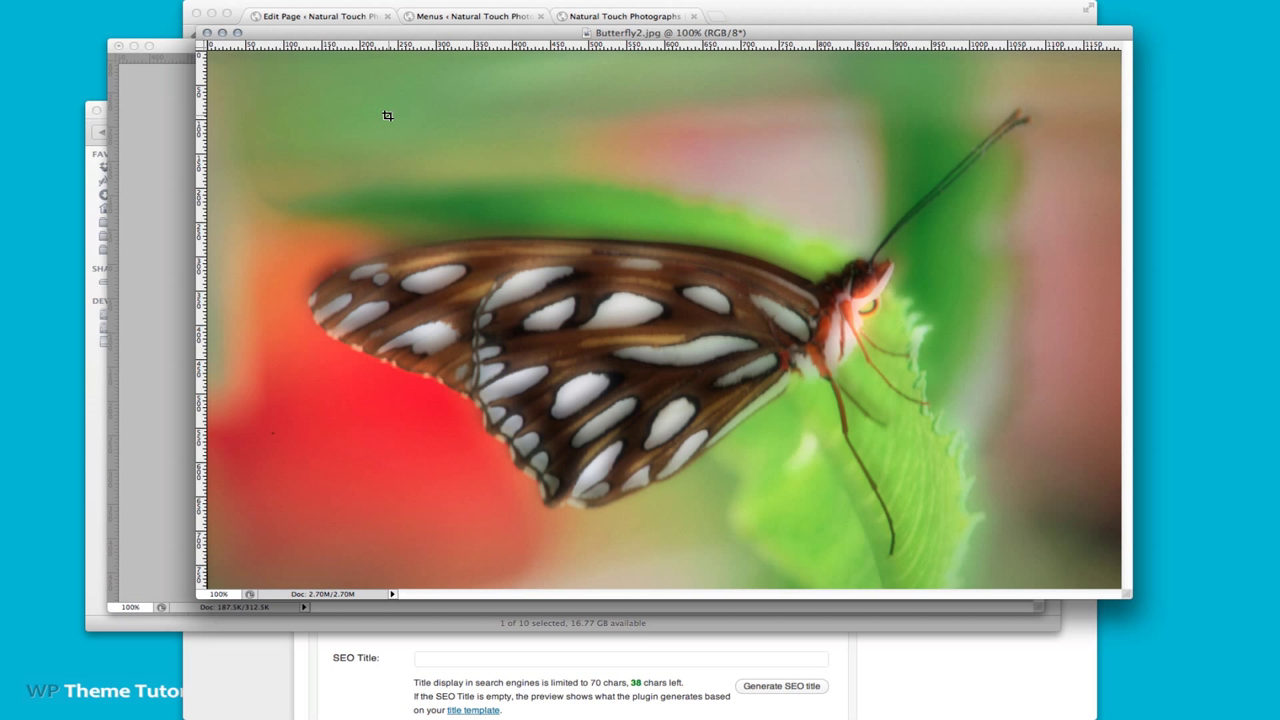
mouse_move(387, 115)
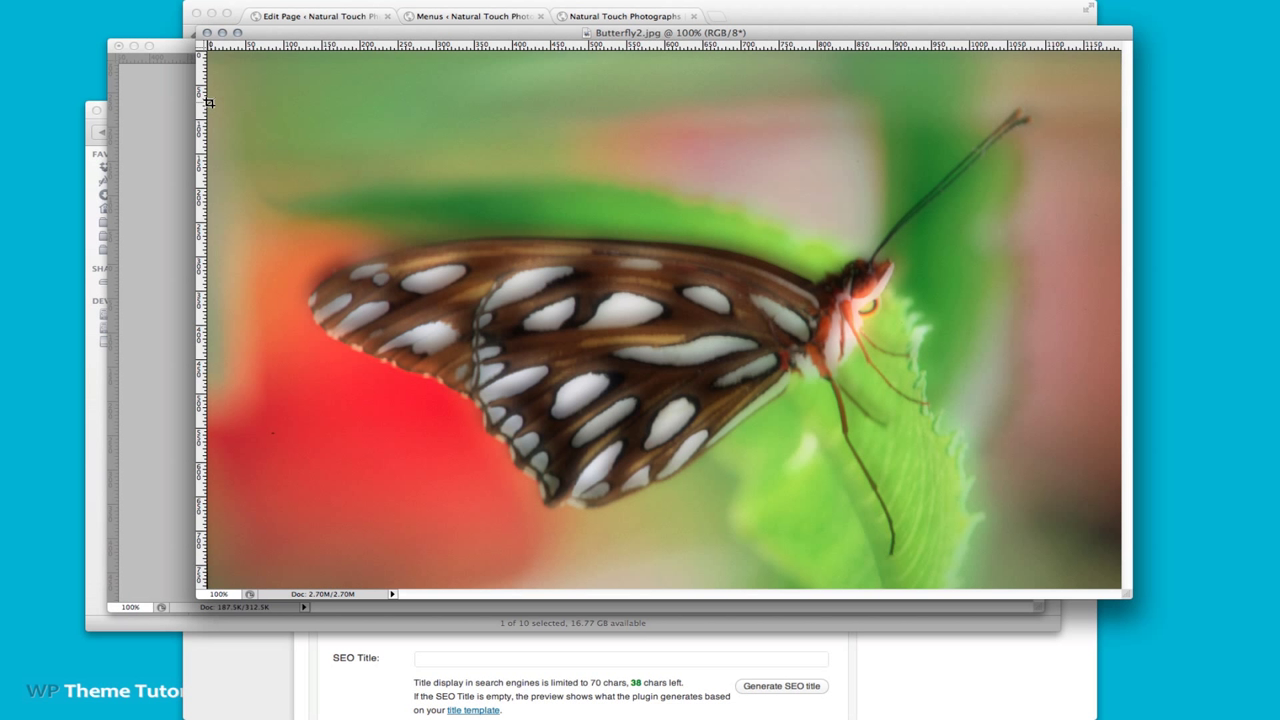
Crop the top strip off Butterfly2.jpg and select the entire image
left_click_drag(208, 103, 848, 462)
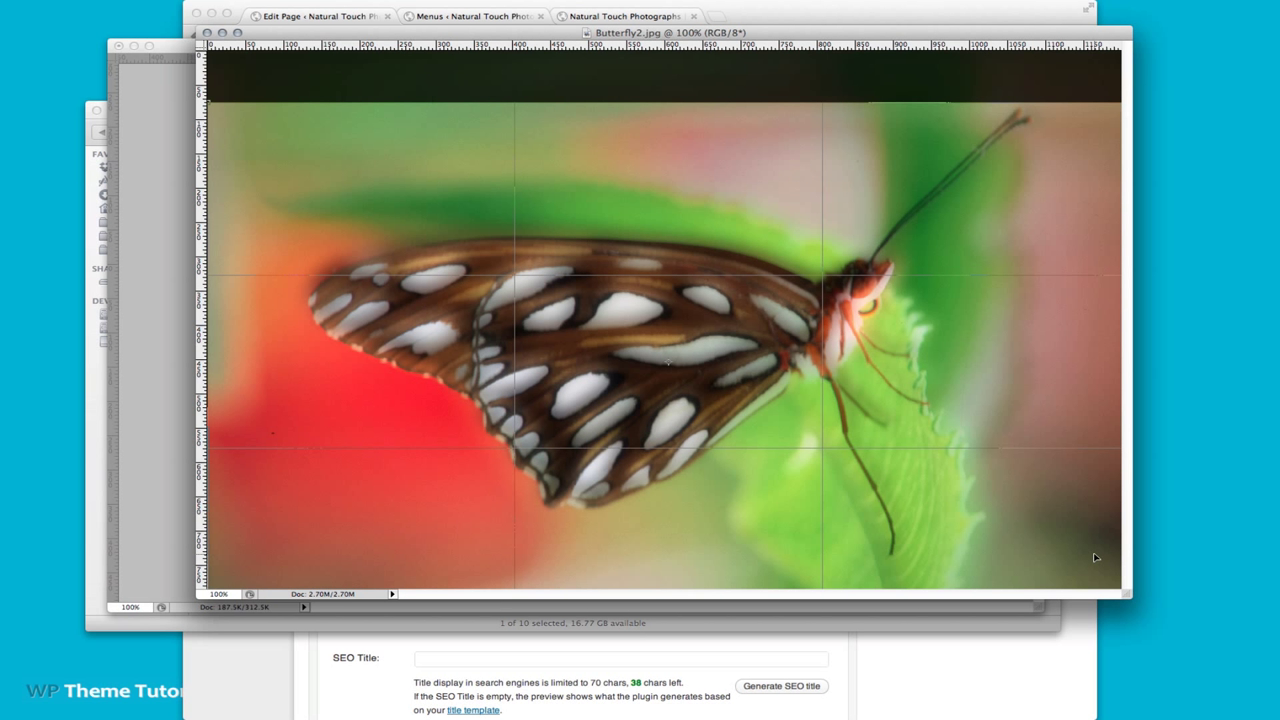
mouse_move(968, 44)
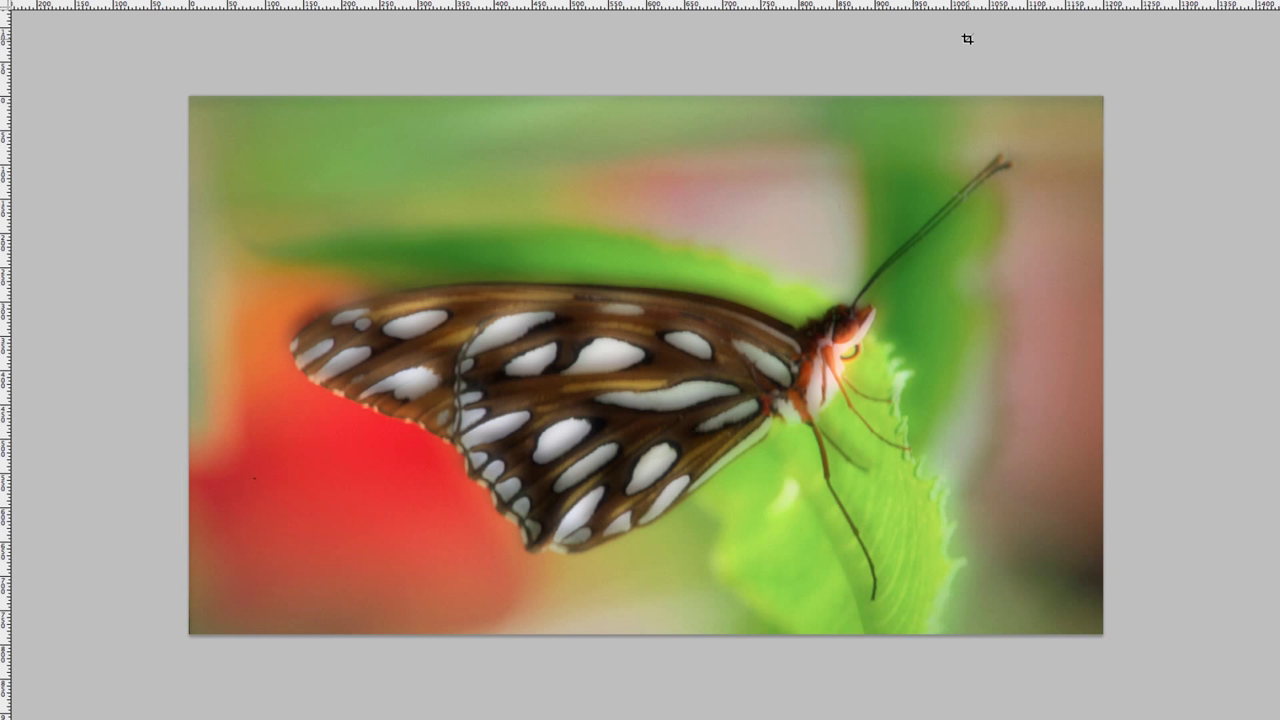
mouse_move(181, 207)
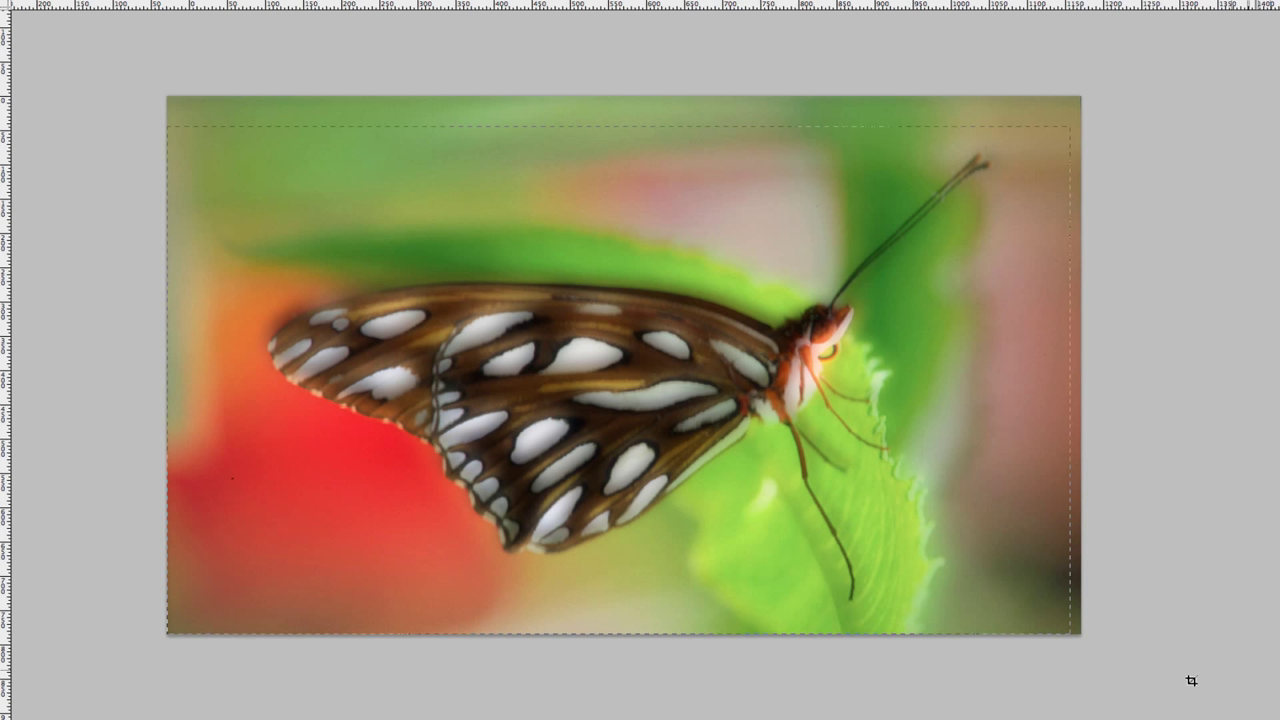
left_click(620, 380)
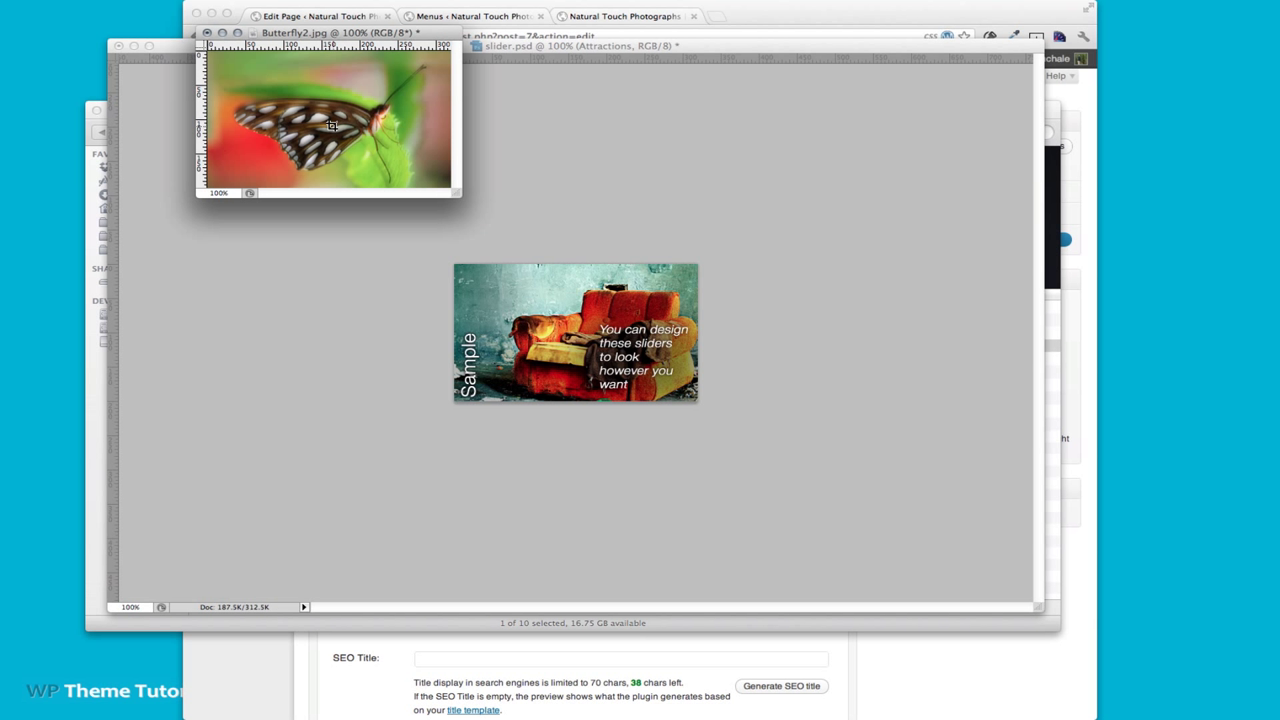
mouse_move(310, 128)
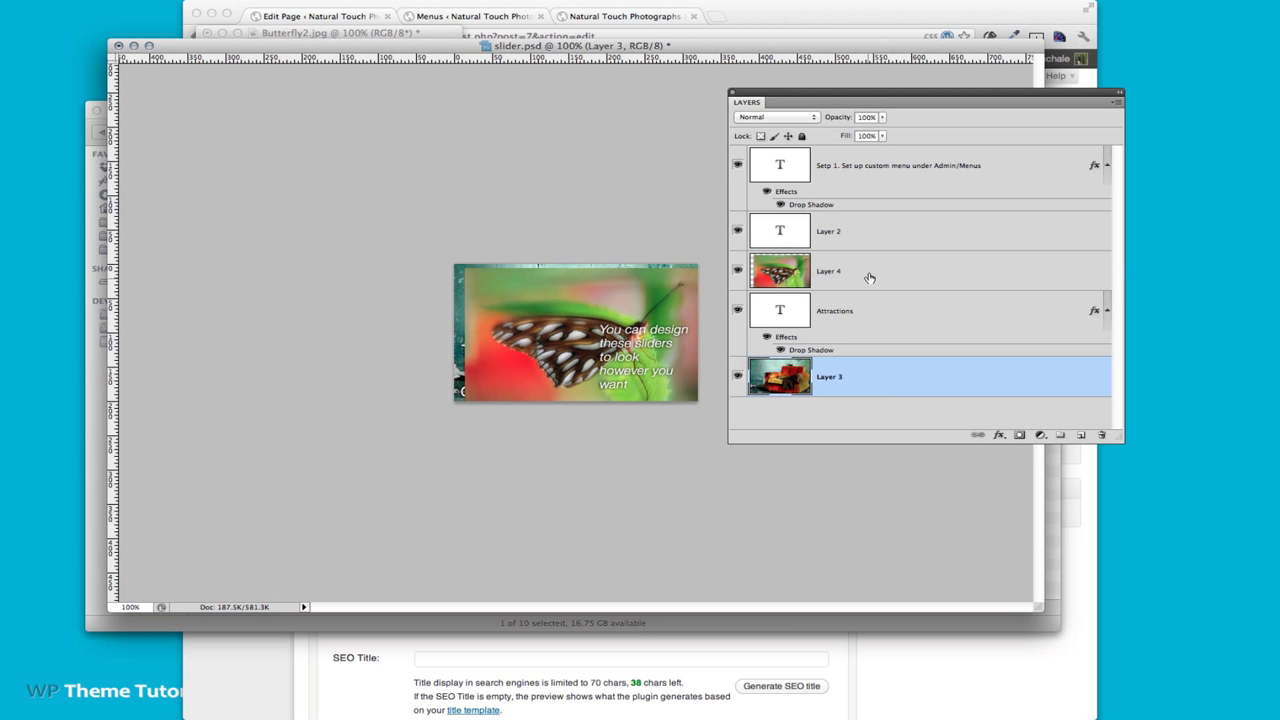
Paste the butterfly photo into slider.psd as Layer 4, below the Attractions text layer
double_click(780, 271)
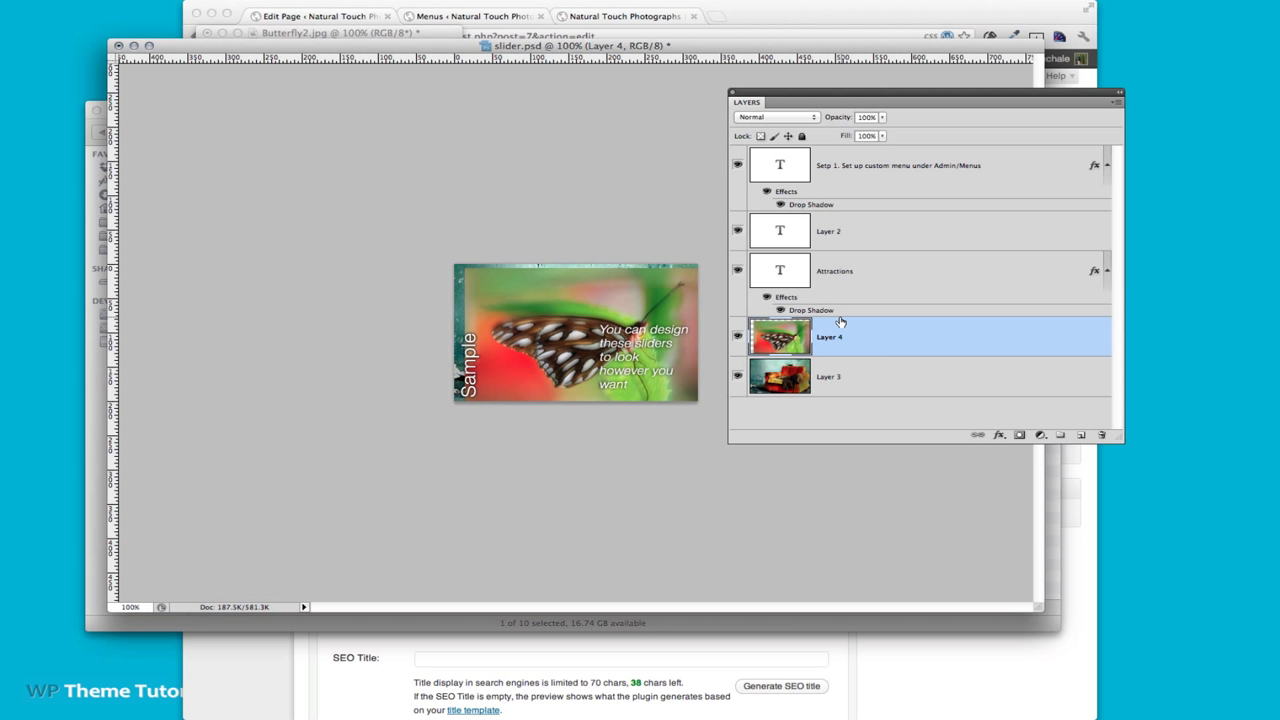
mouse_move(787, 358)
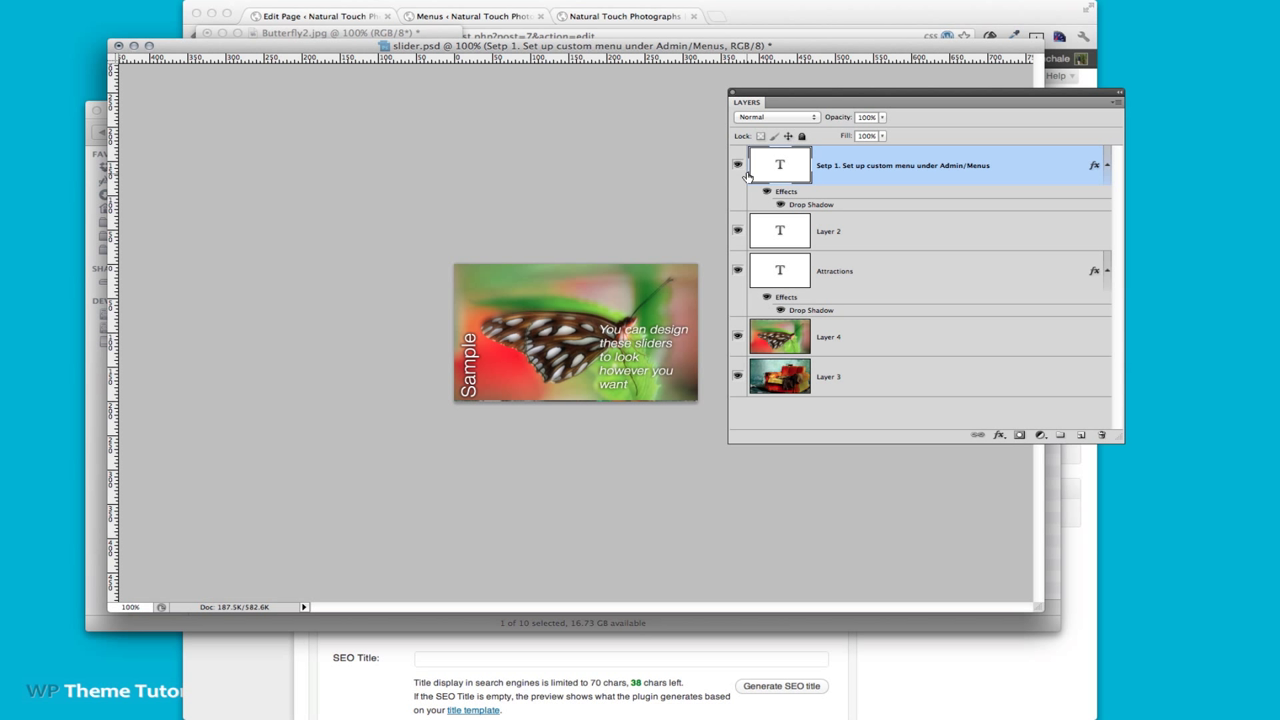
Hide the Step 1 description layer and change the Attractions caption to 'Blog'
left_click(737, 164)
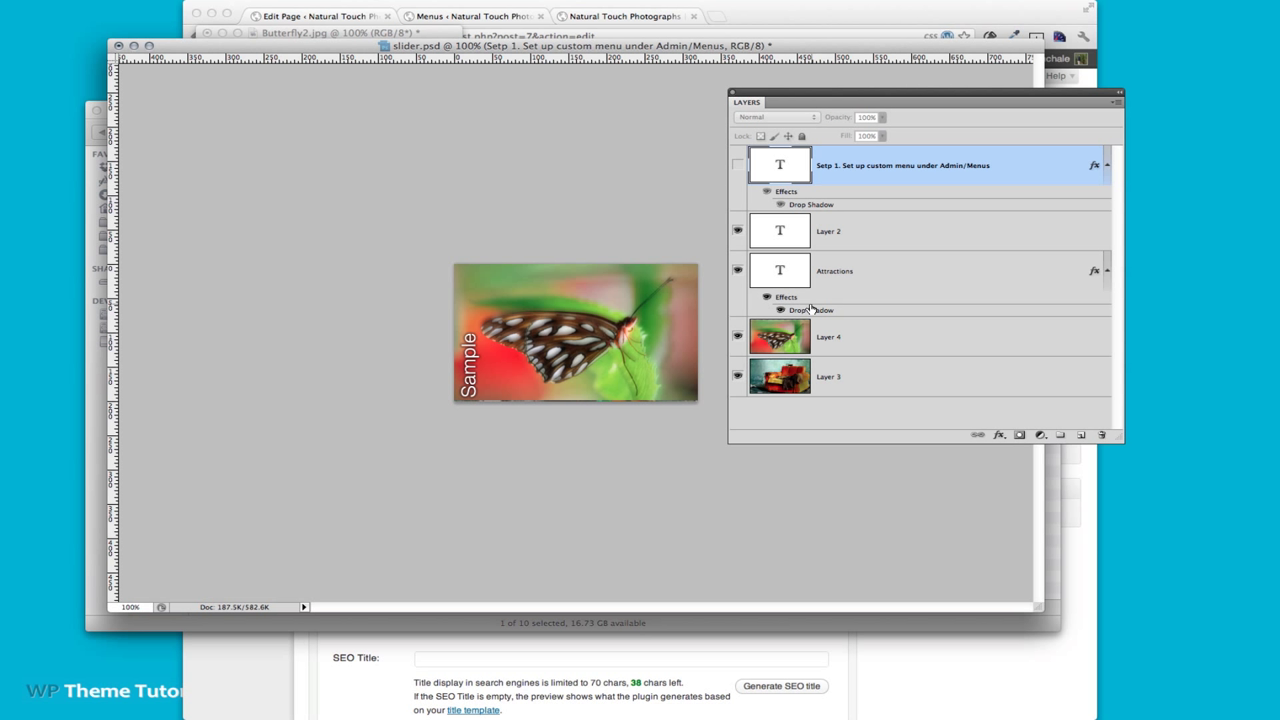
mouse_move(810, 309)
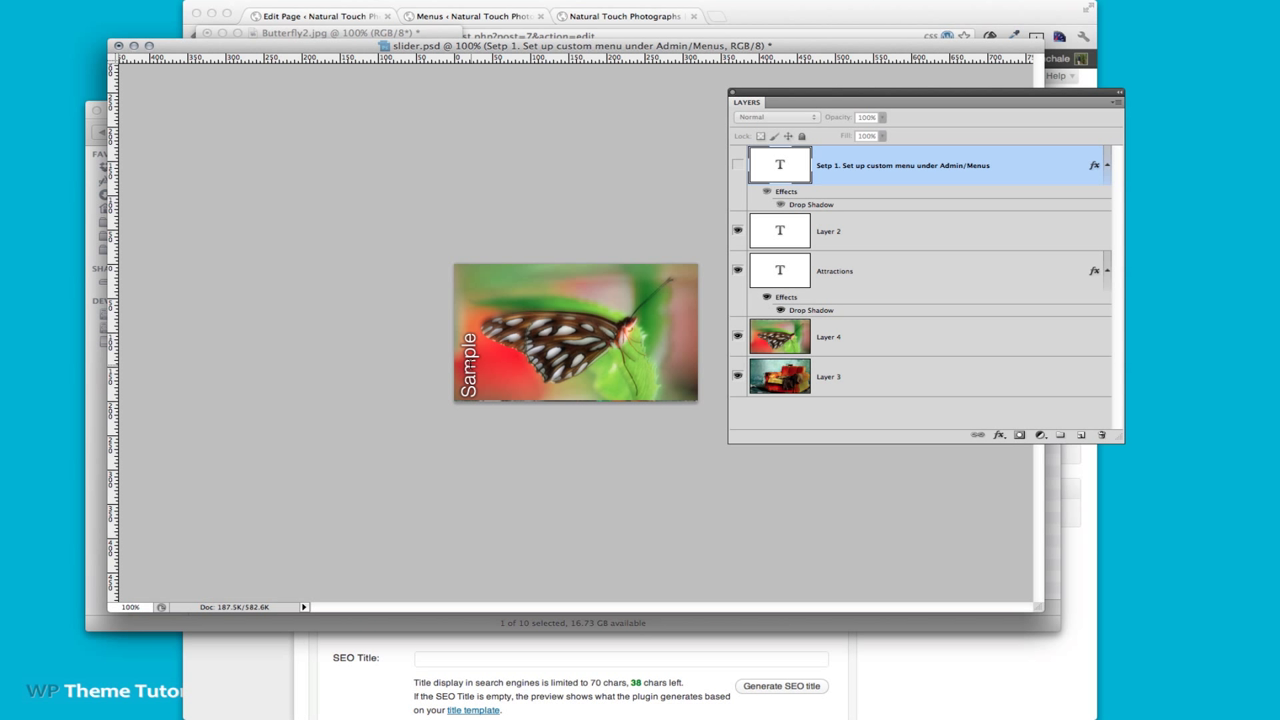
left_click(835, 270)
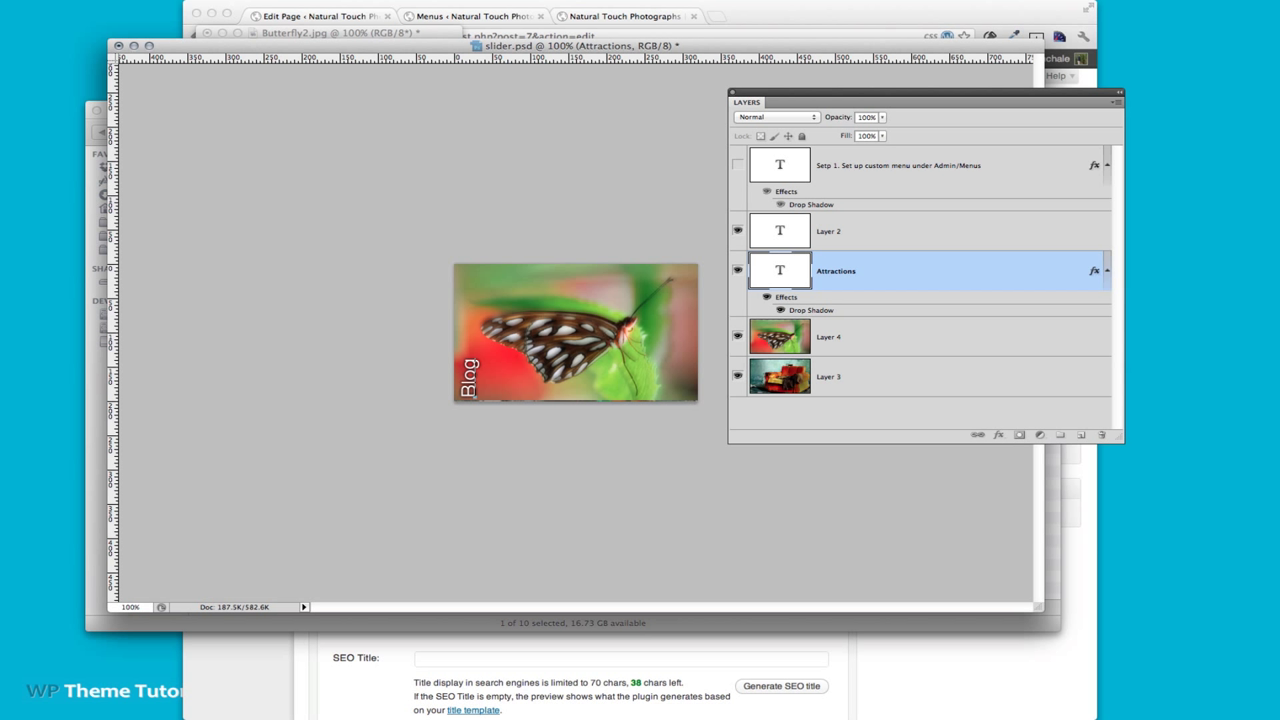
mouse_move(915, 344)
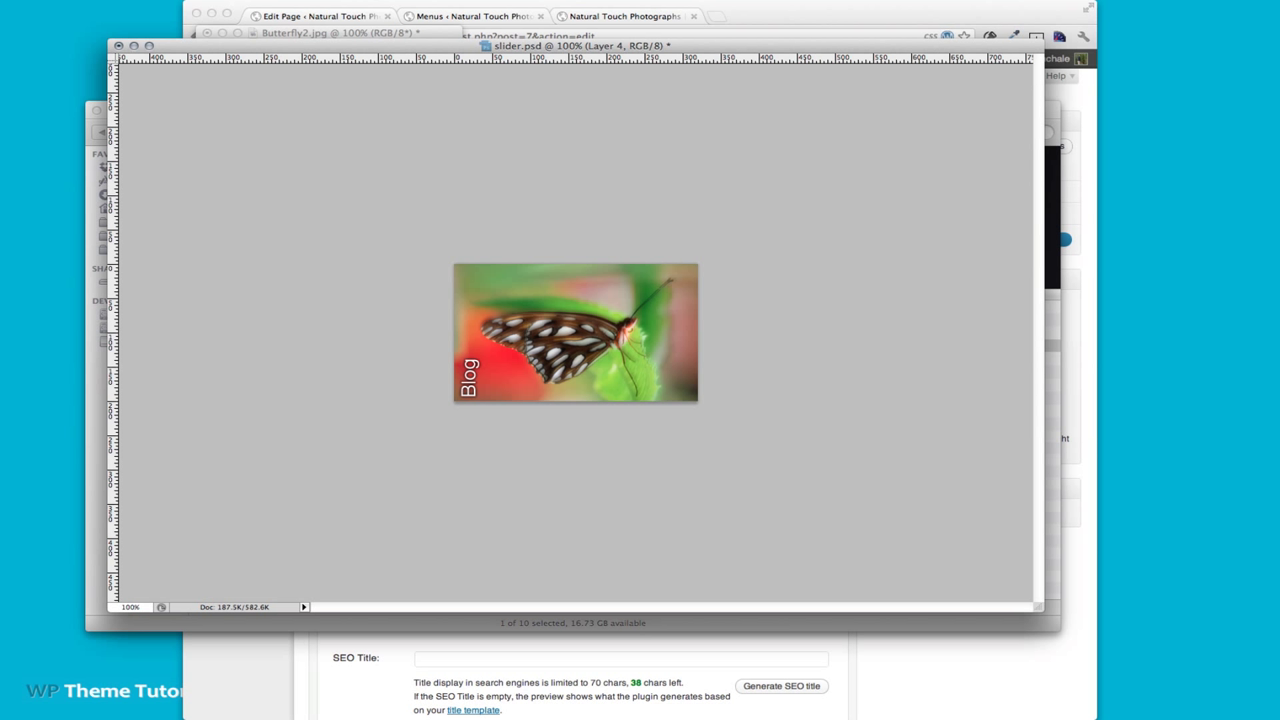
mouse_move(787, 203)
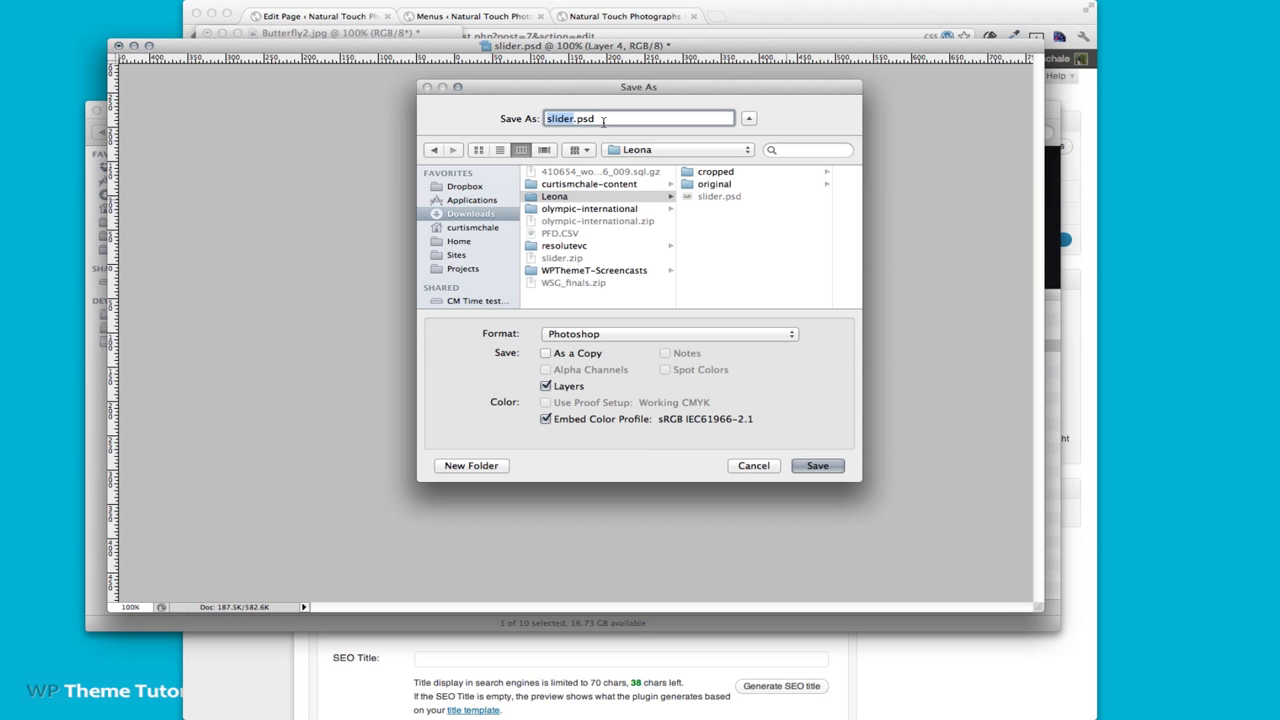
Save a JPEG copy named blog-door.jpg into the cropped folder
left_click(668, 333)
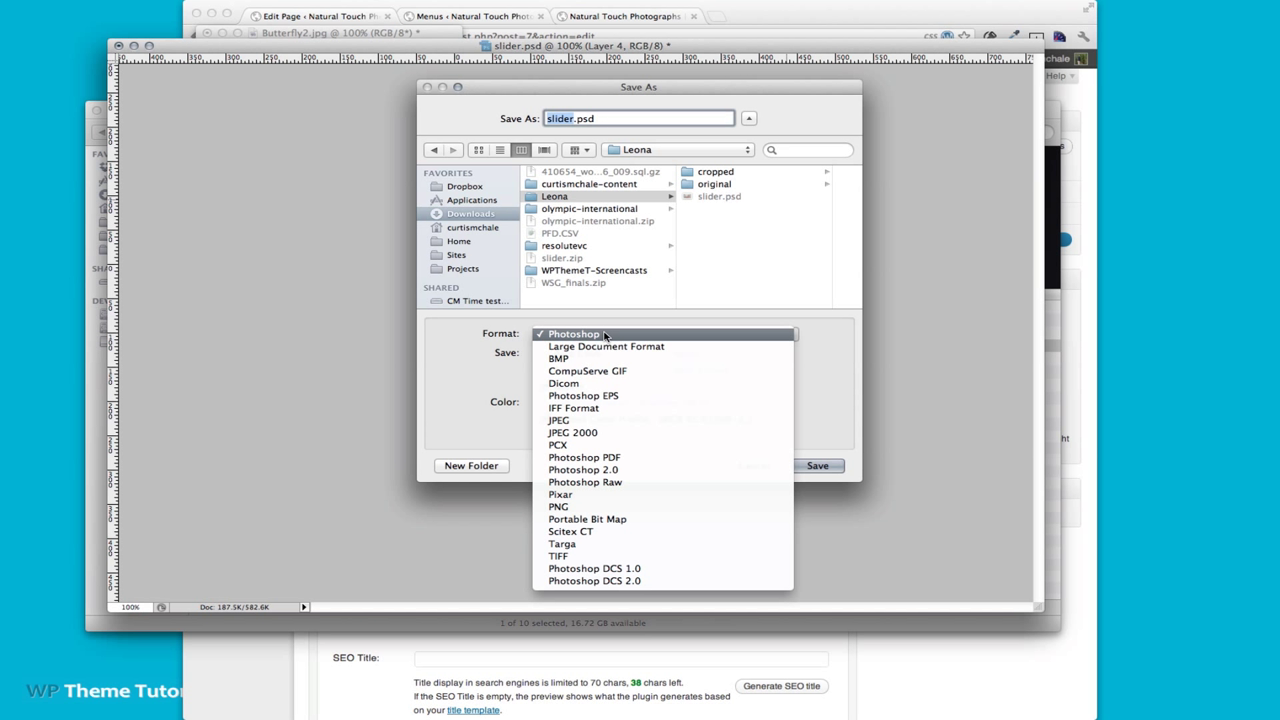
left_click(558, 419)
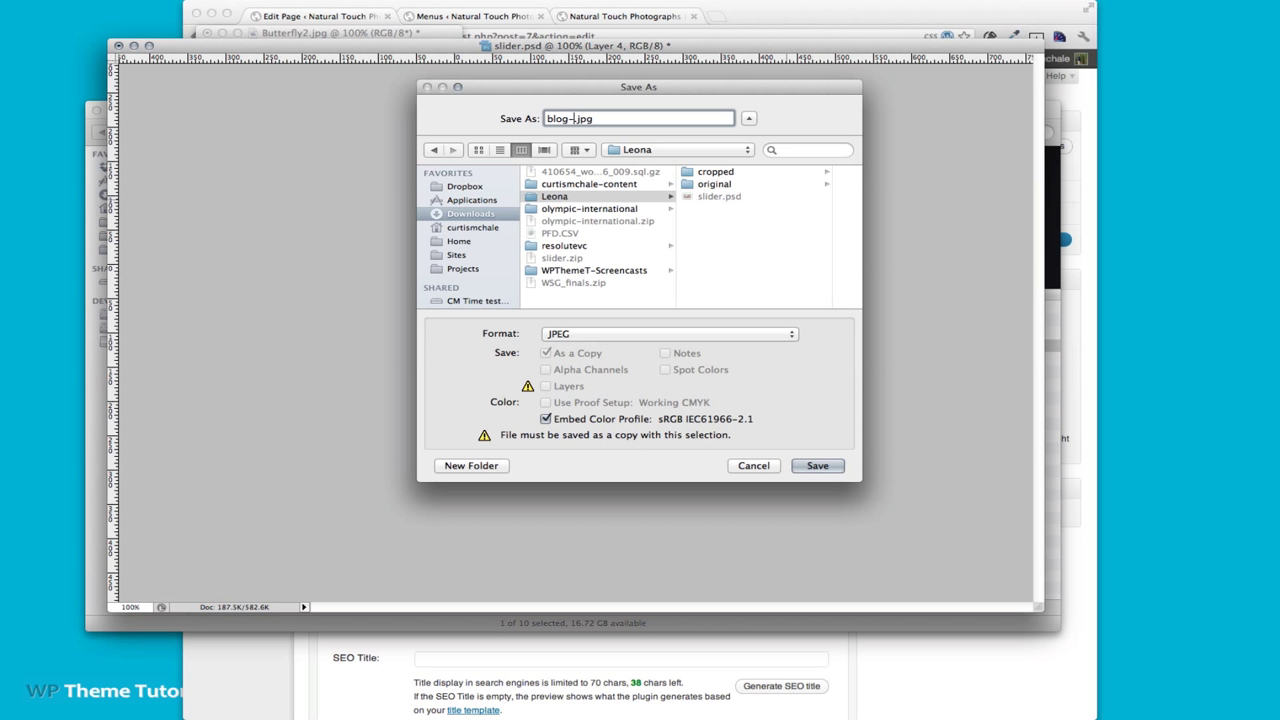
type("dor")
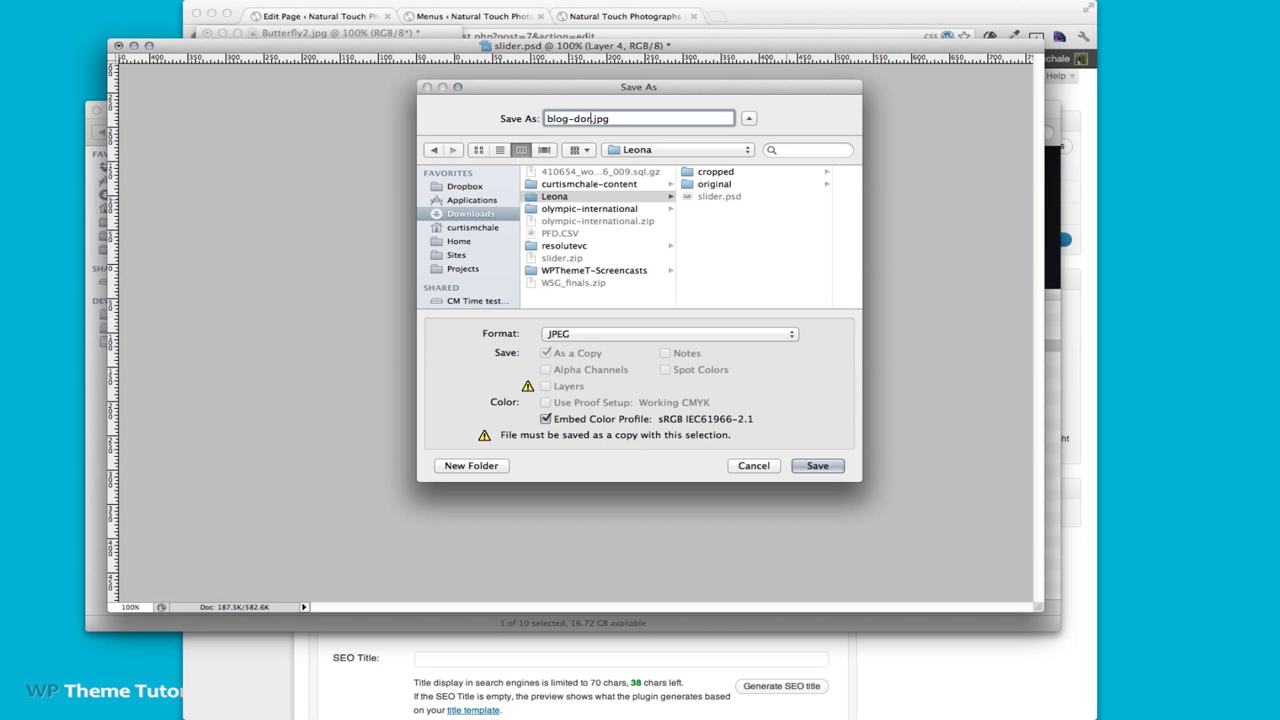
key("Backspace")
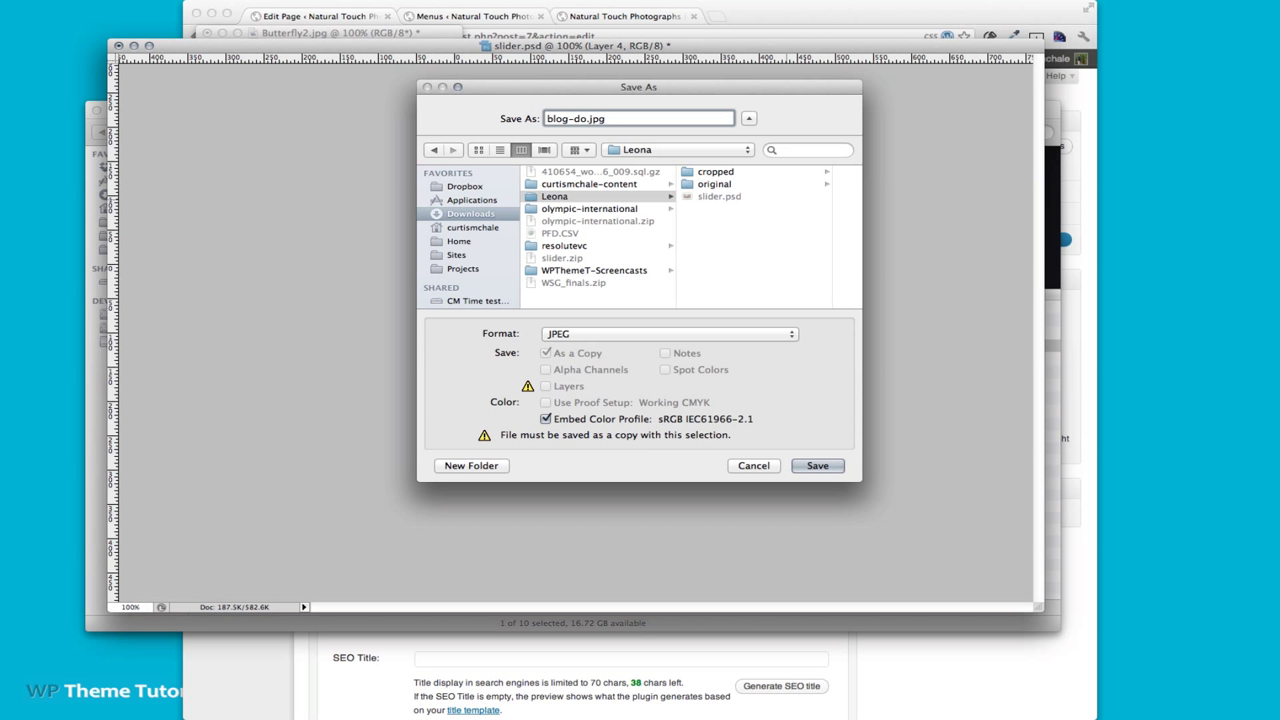
left_click(715, 171)
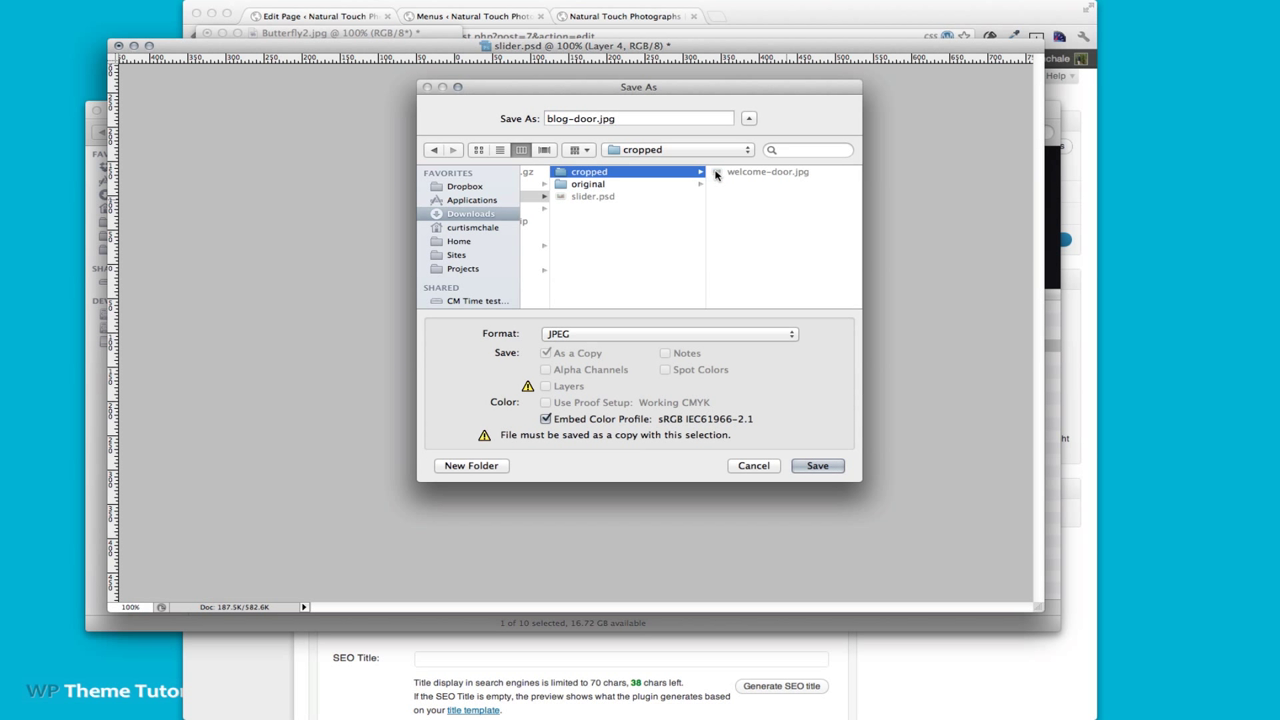
left_click(817, 465)
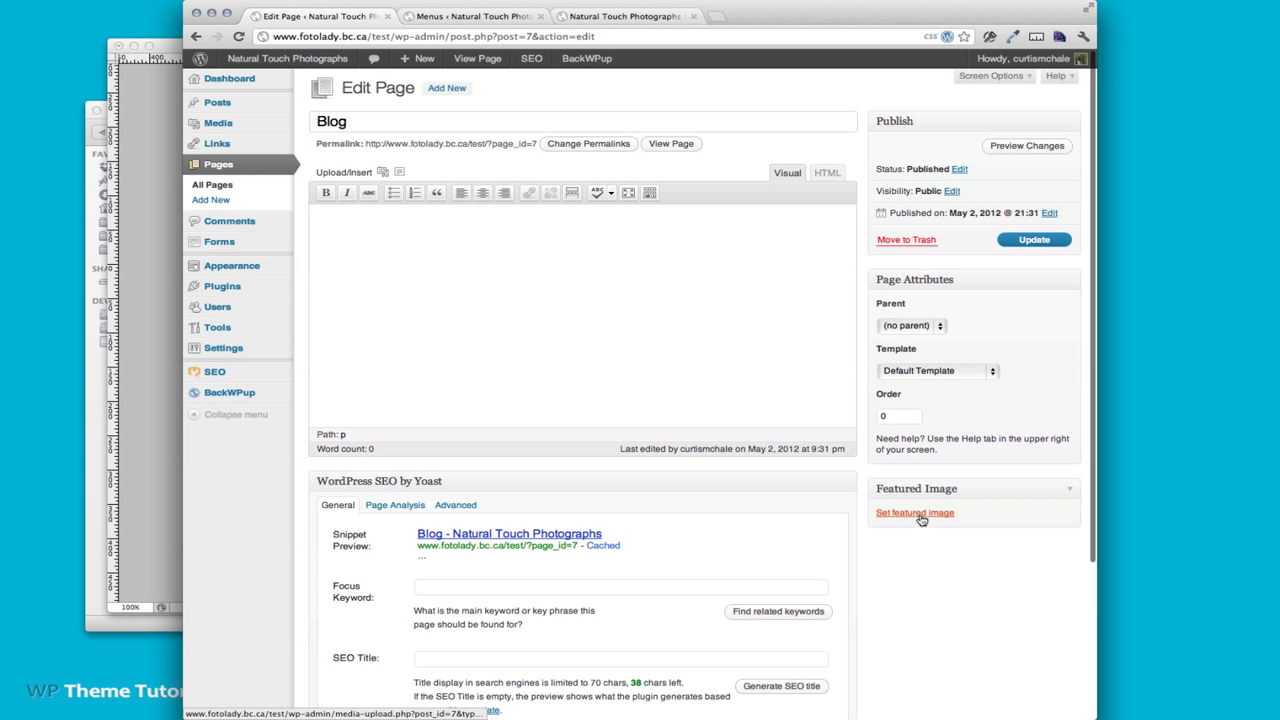
Open the Blog page's 'Set featured image' uploader
left_click(914, 512)
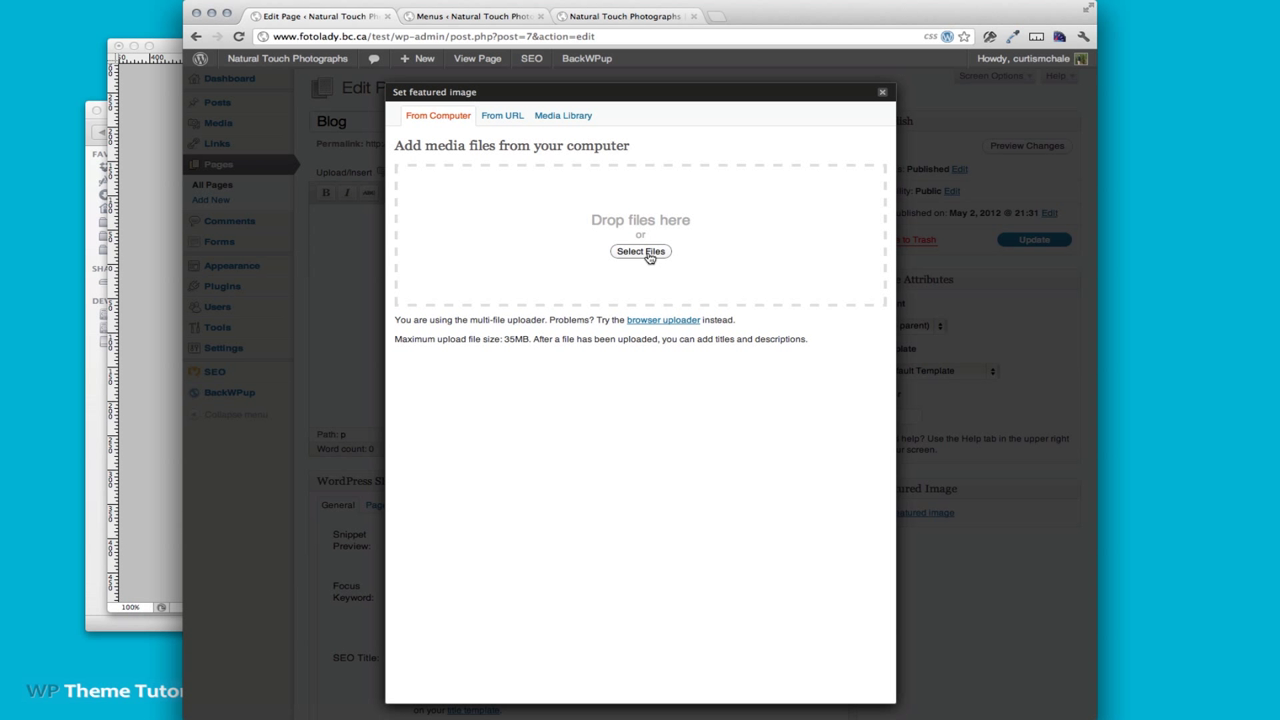
Upload blog-door.jpg from the Leona > cropped folder
left_click(640, 251)
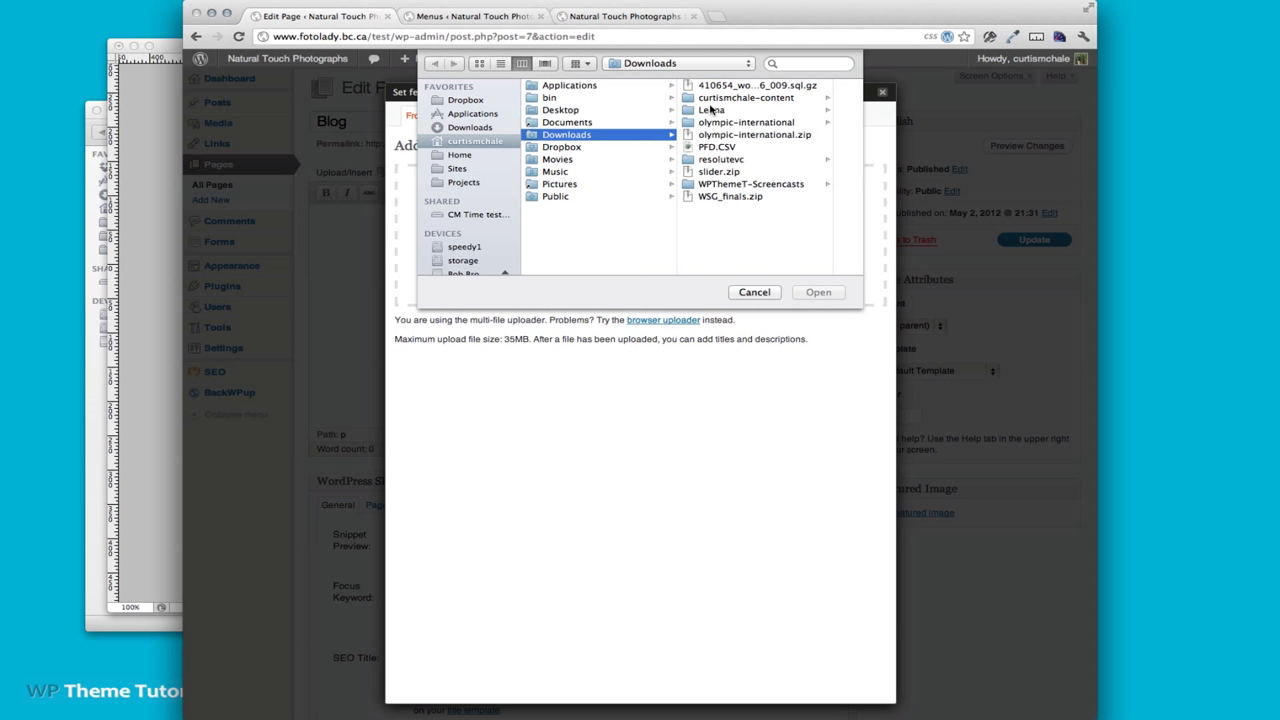
left_click(711, 109)
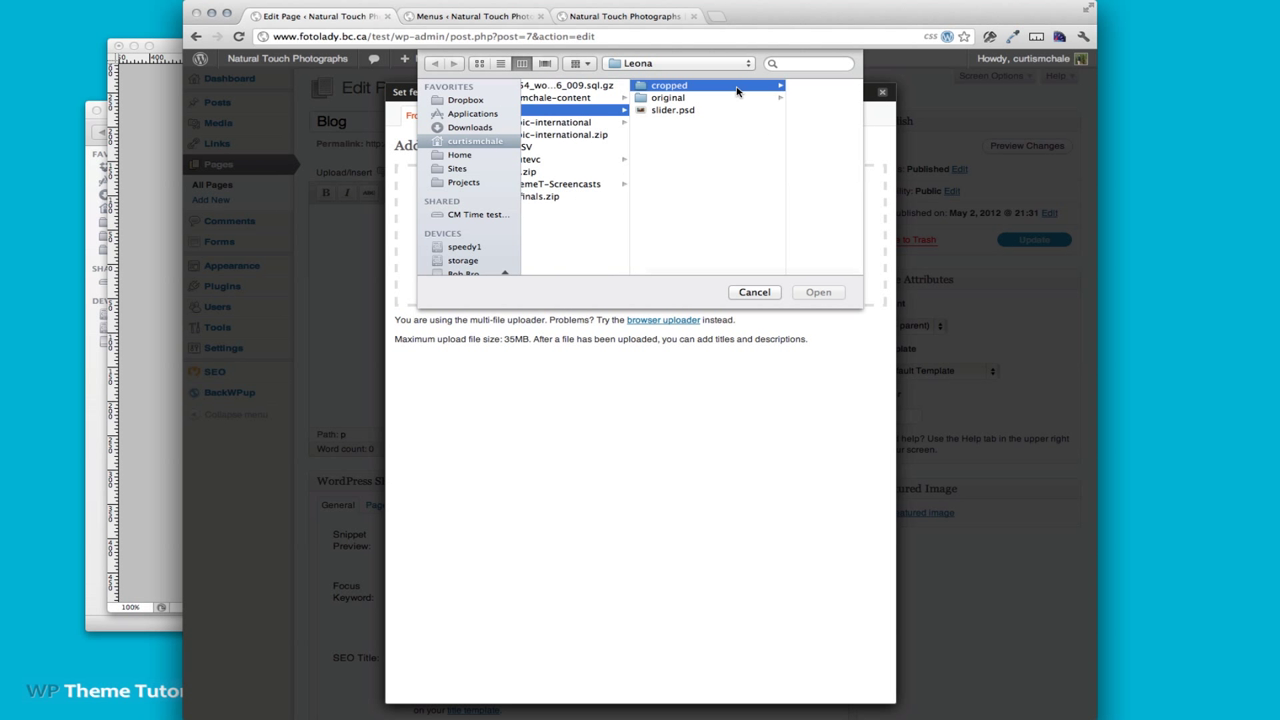
left_click(669, 85)
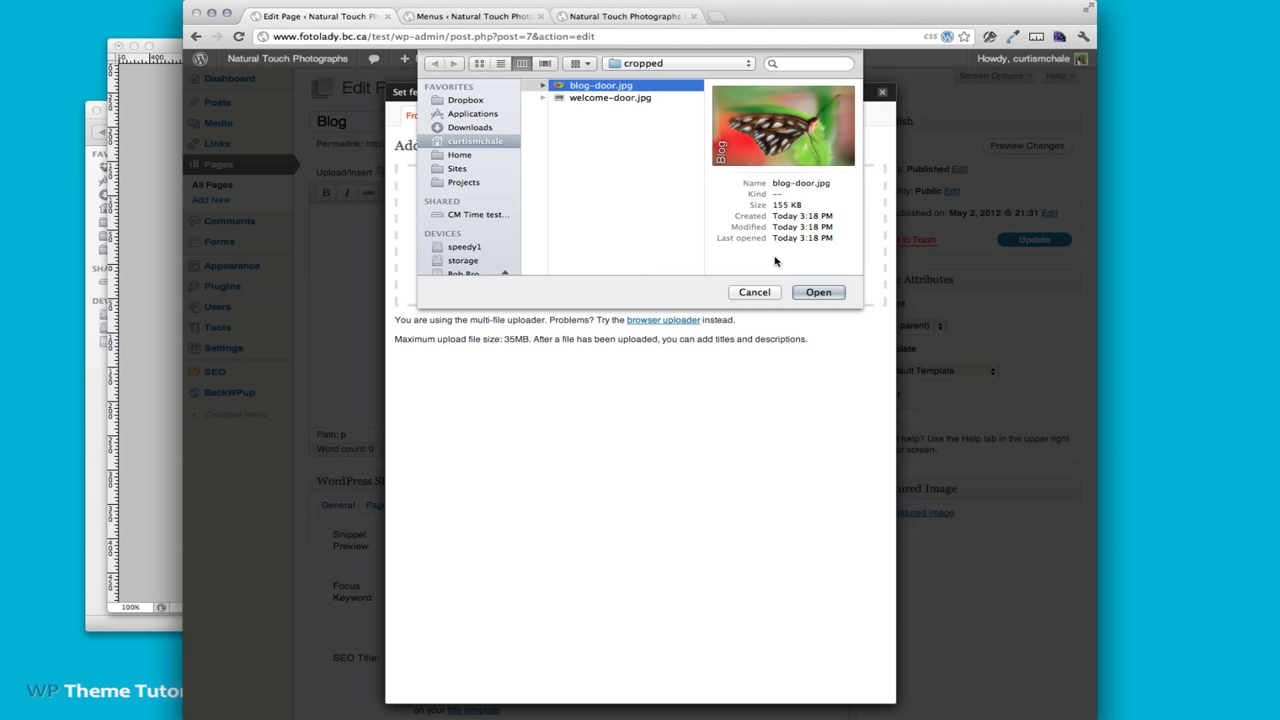
left_click(817, 291)
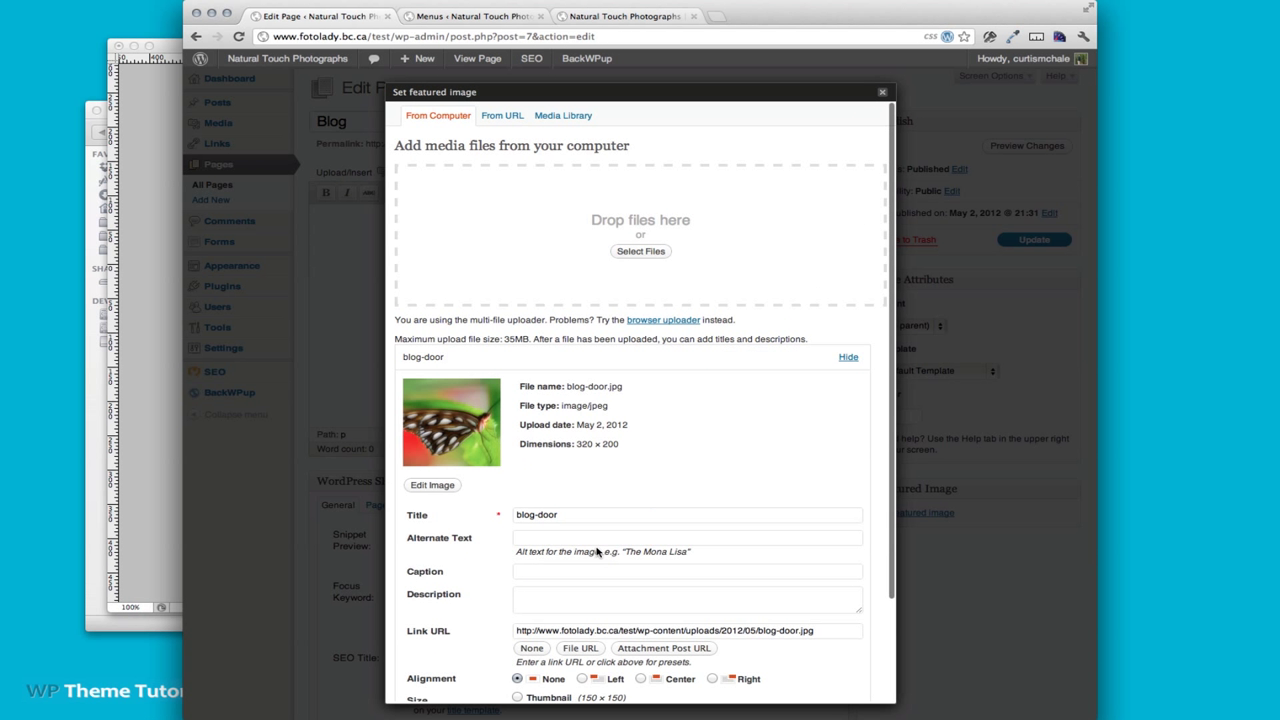
Use blog-door as the Blog page's featured image and update the page
scroll("down", 3)
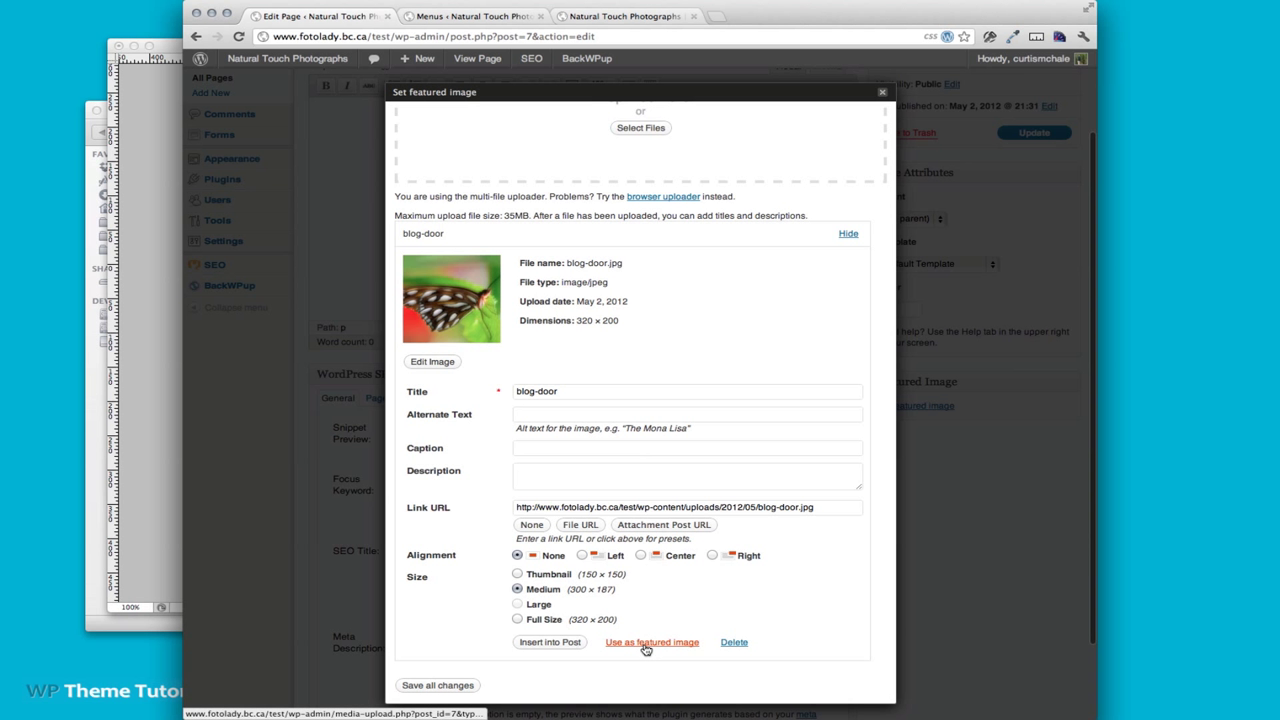
left_click(651, 642)
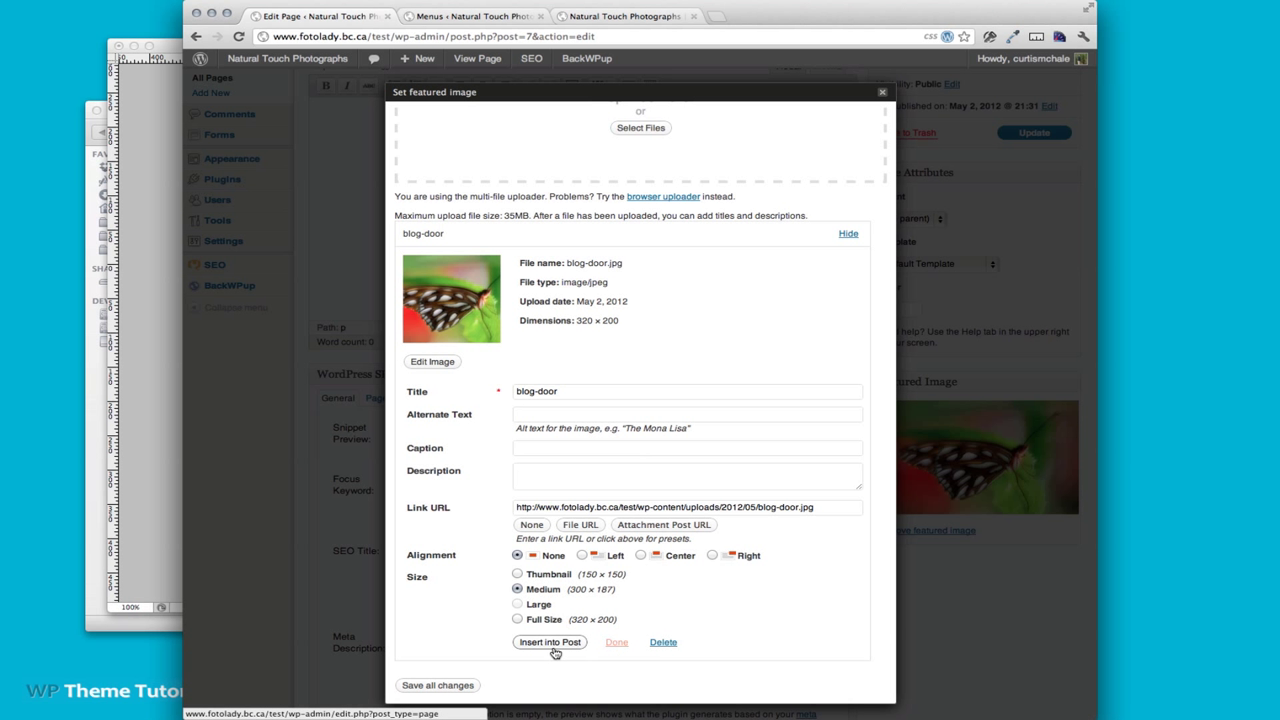
left_click(549, 642)
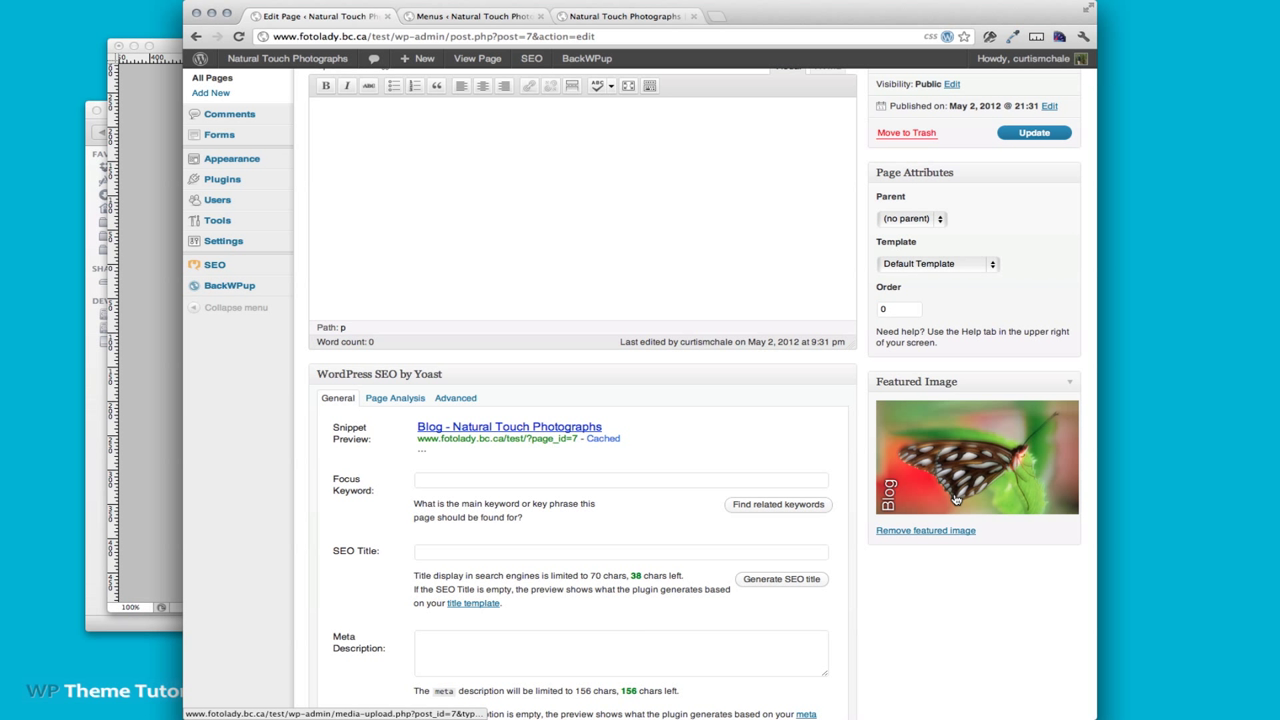
left_click(1033, 132)
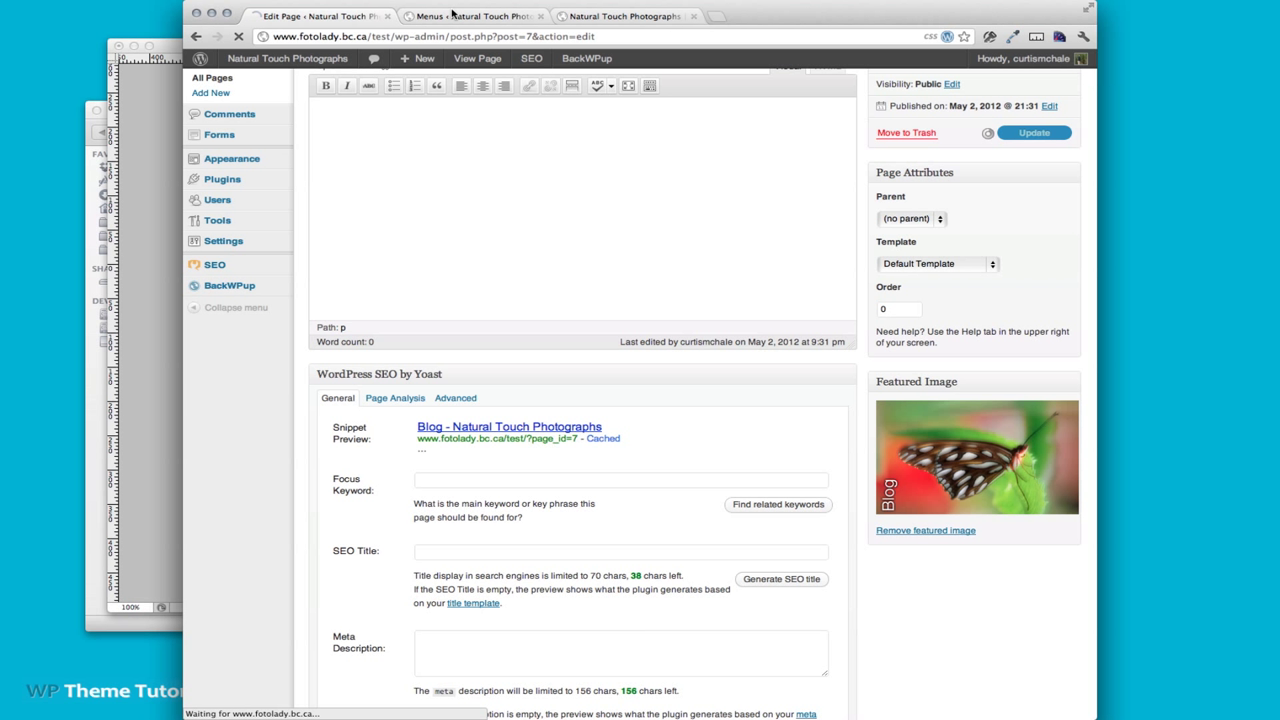
mouse_move(665, 225)
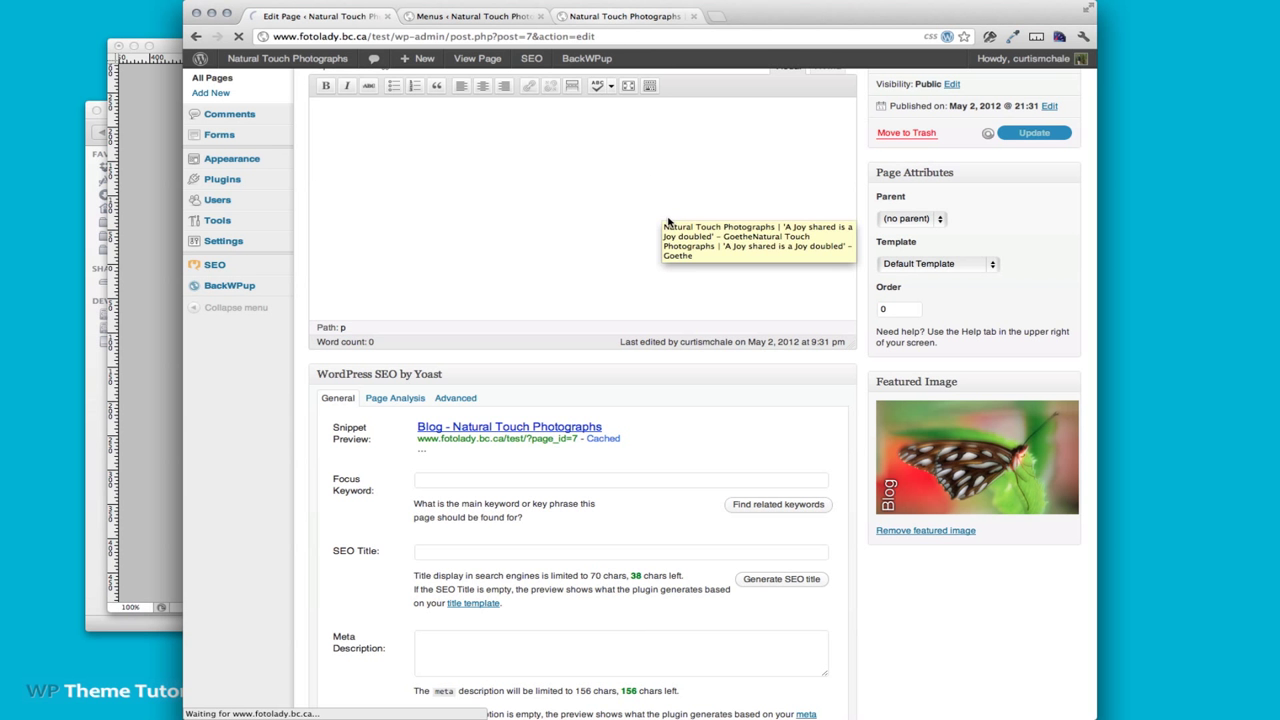
left_click(1034, 132)
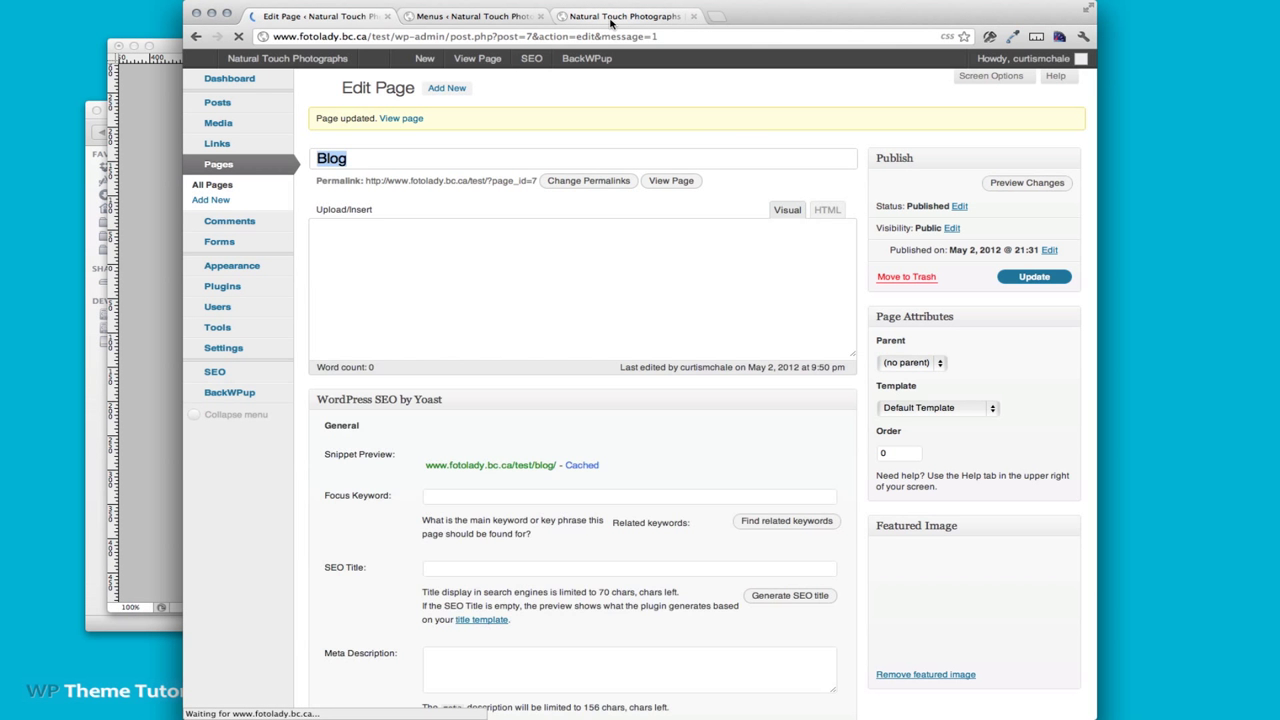
Reload the live site to view the butterfly Blog slide, then return to Menus
left_click(620, 16)
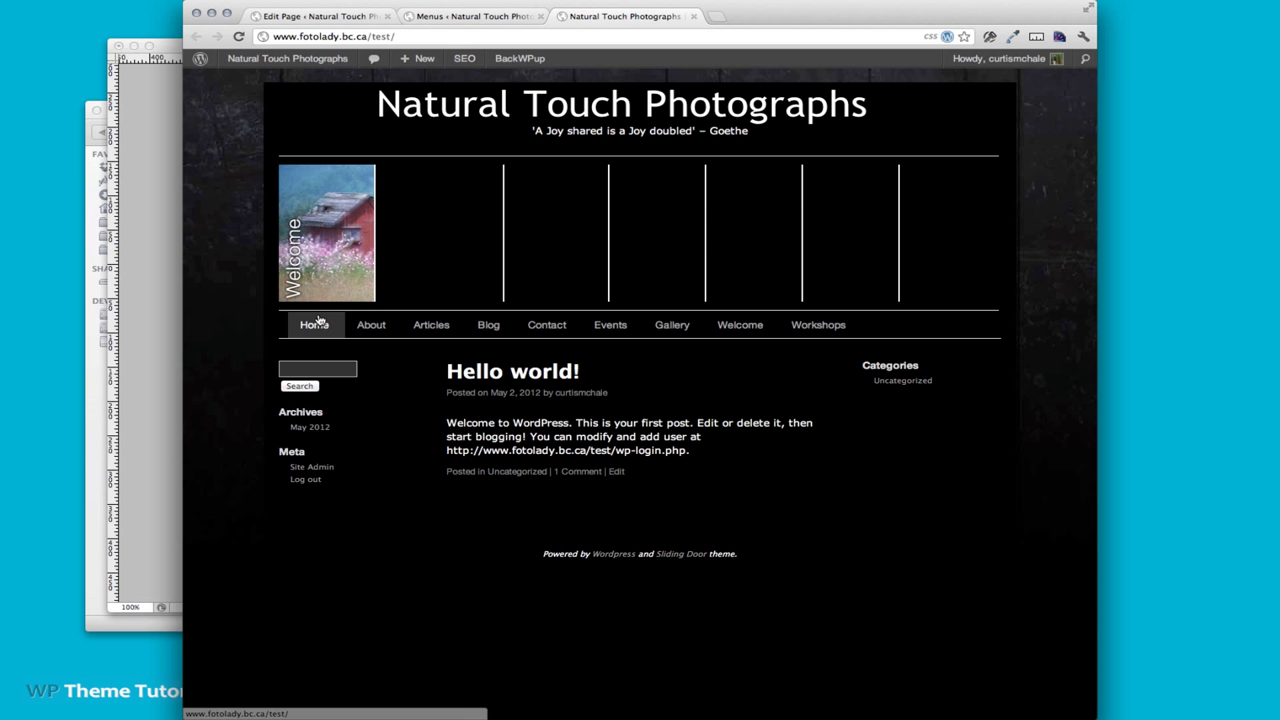
mouse_move(447, 545)
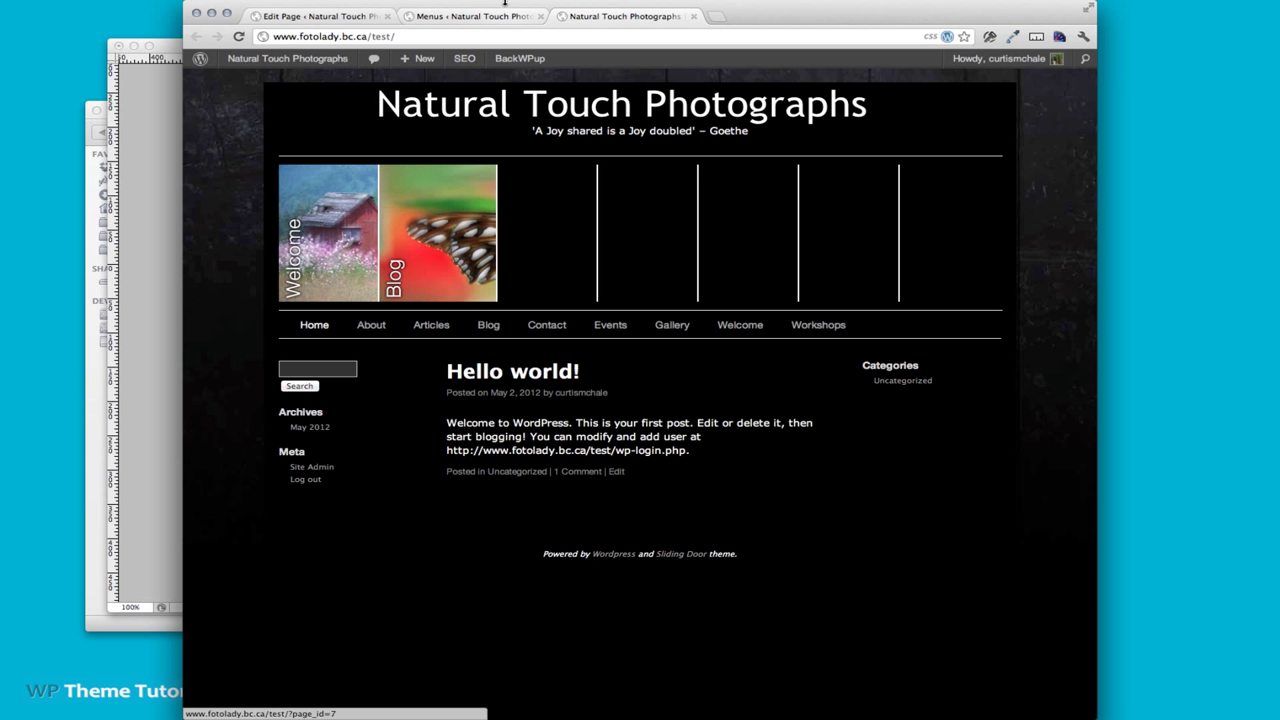
mouse_move(475, 16)
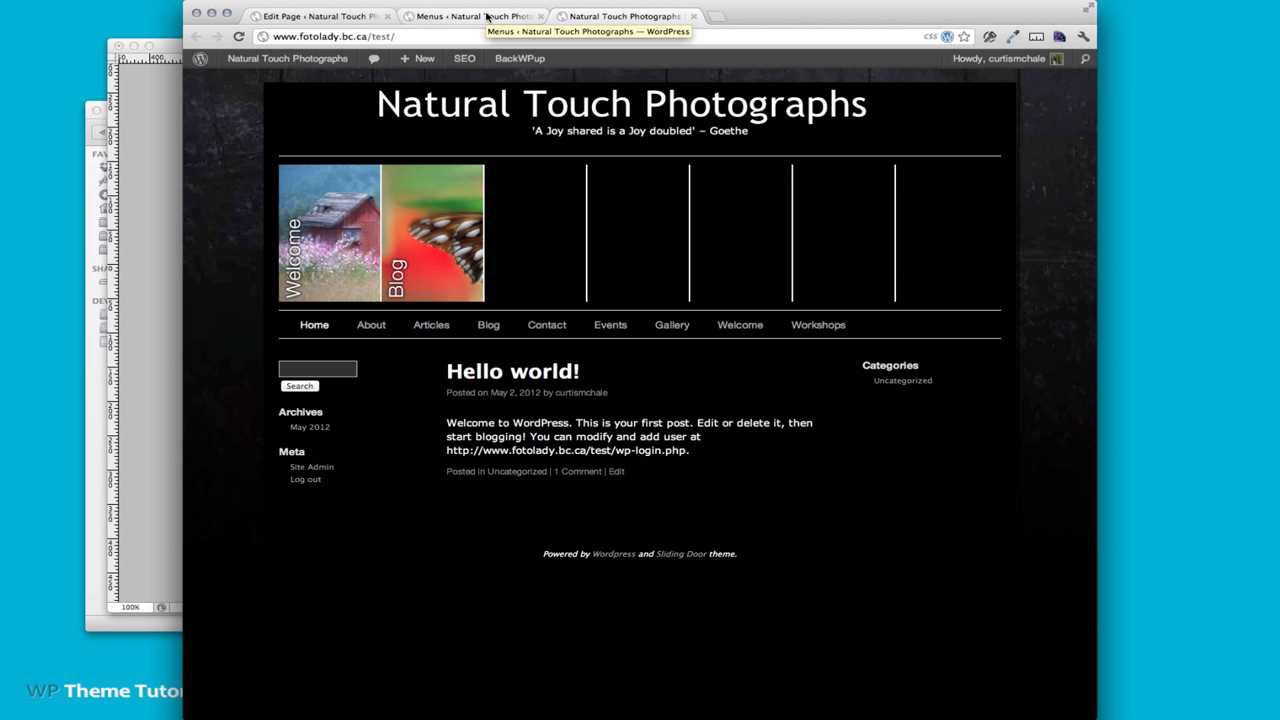
left_click(475, 15)
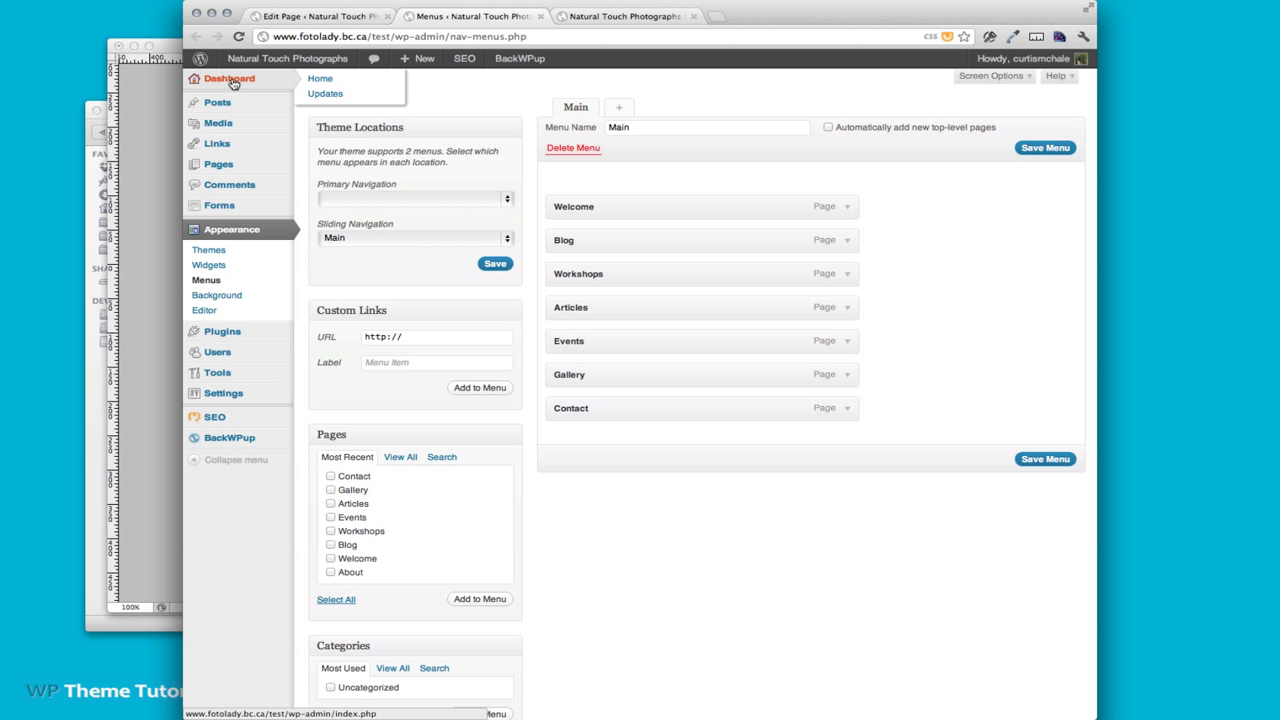
From the WordPress dashboard, open the menu editor and add the Events page to Main menu
left_click(229, 78)
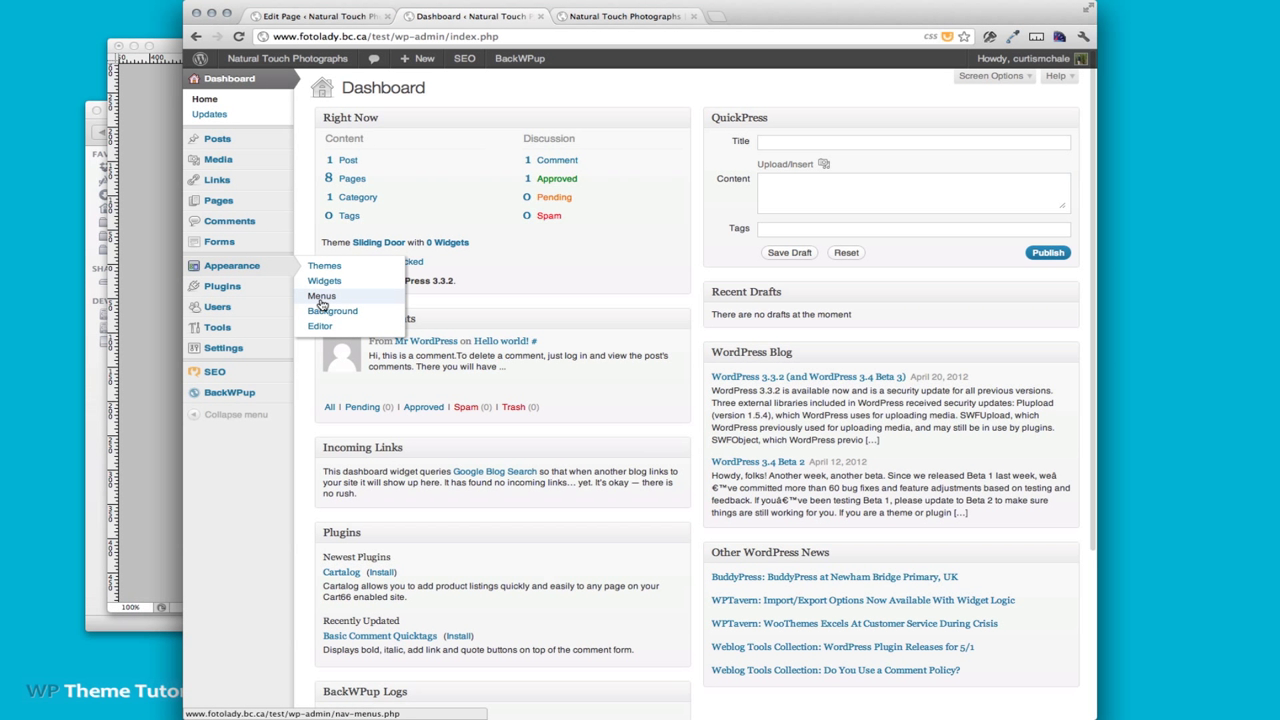
left_click(321, 295)
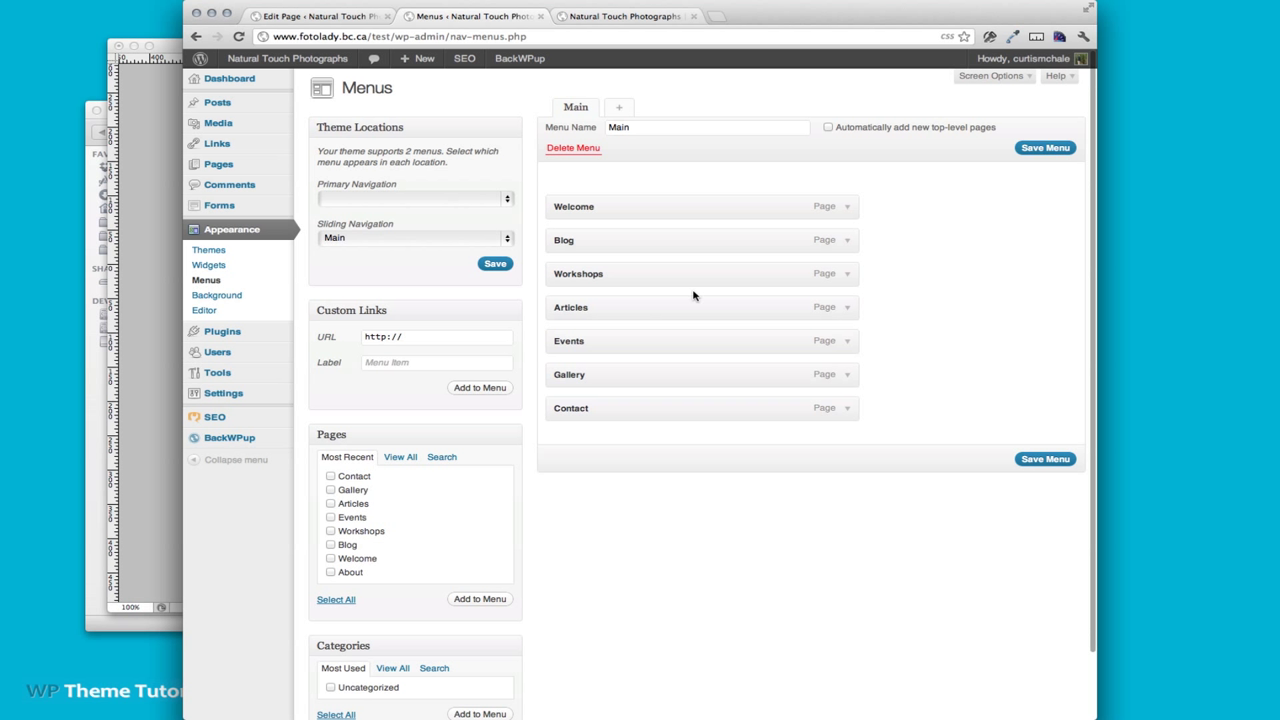
mouse_move(747, 218)
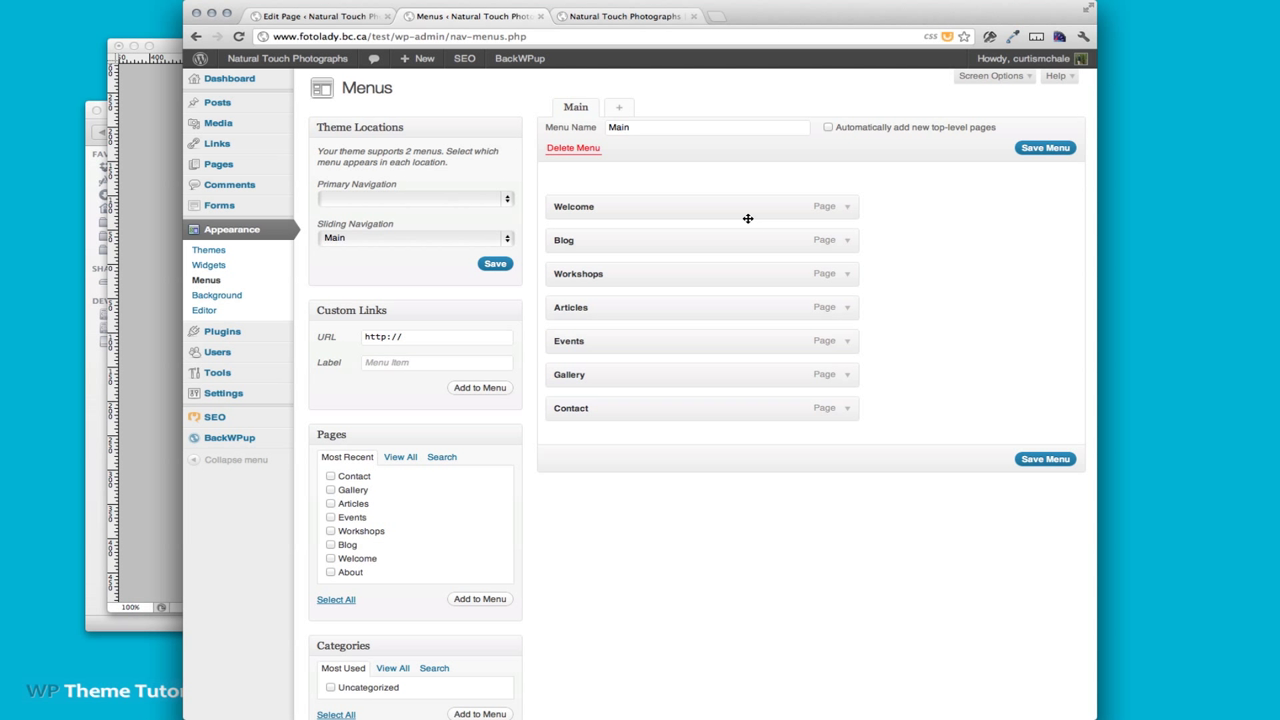
mouse_move(820, 218)
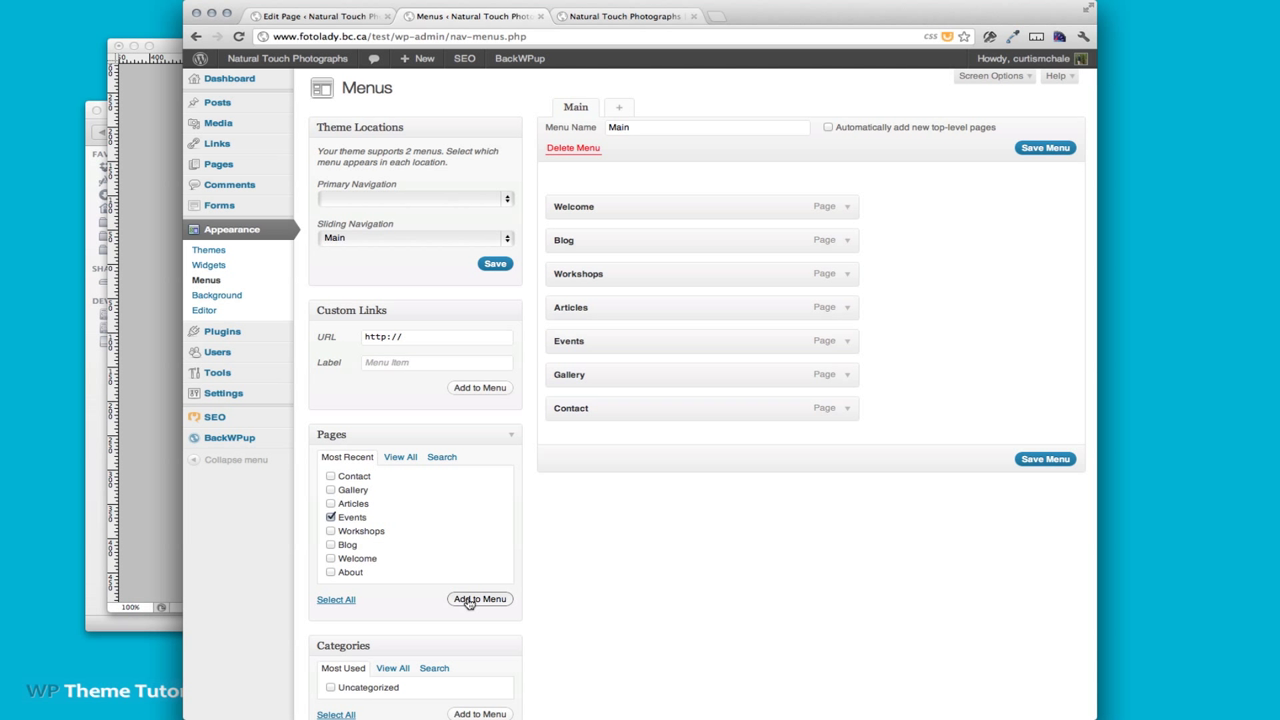
left_click(479, 598)
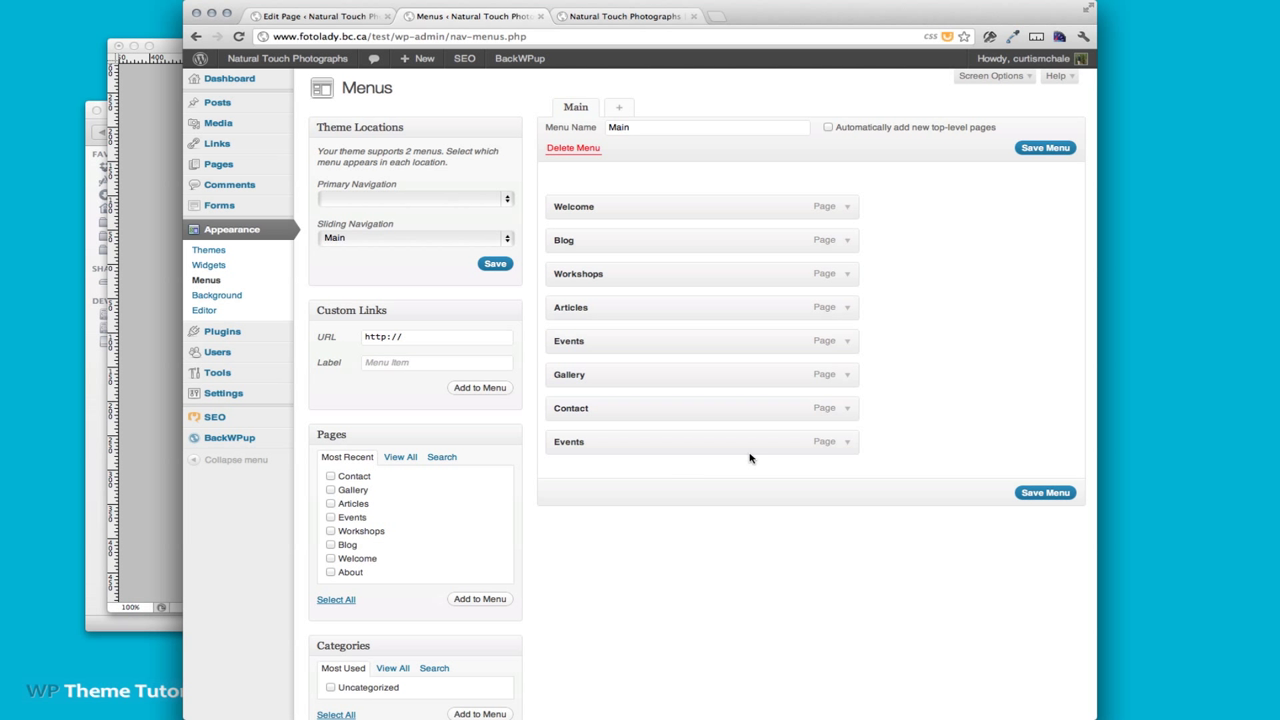